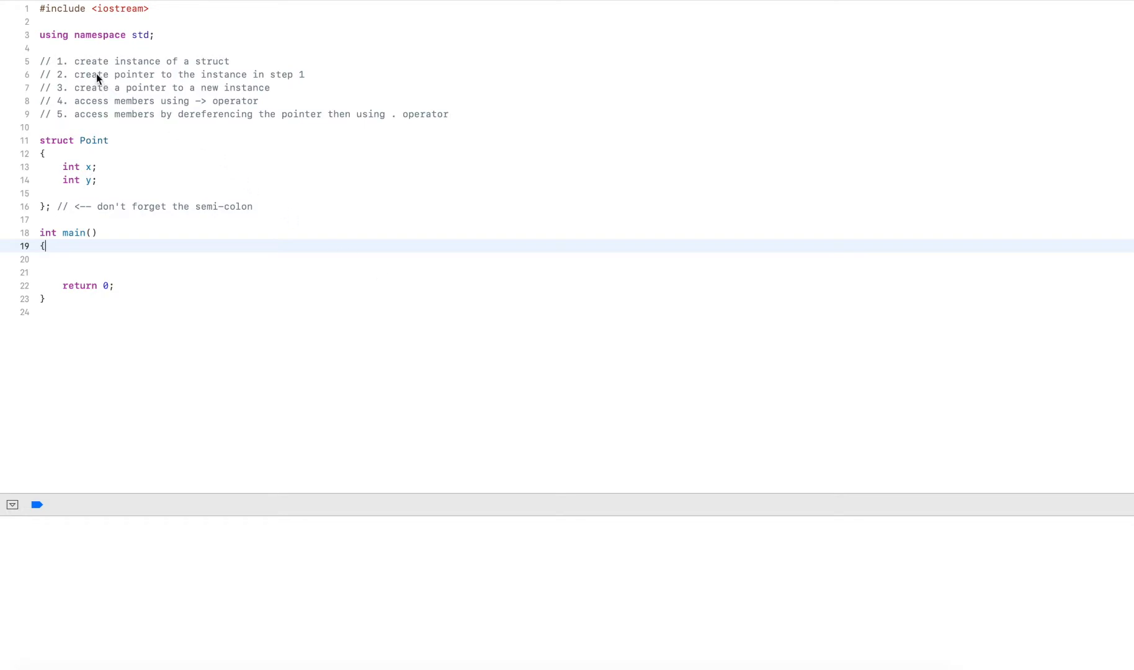
mouse_move(151, 69)
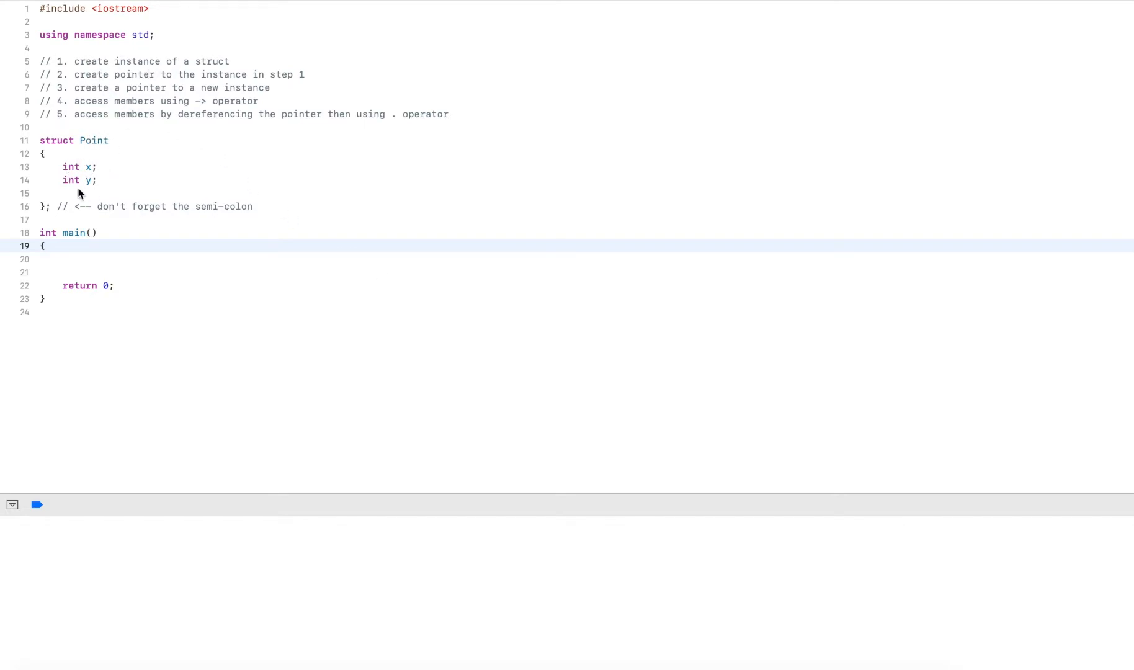
mouse_move(121, 83)
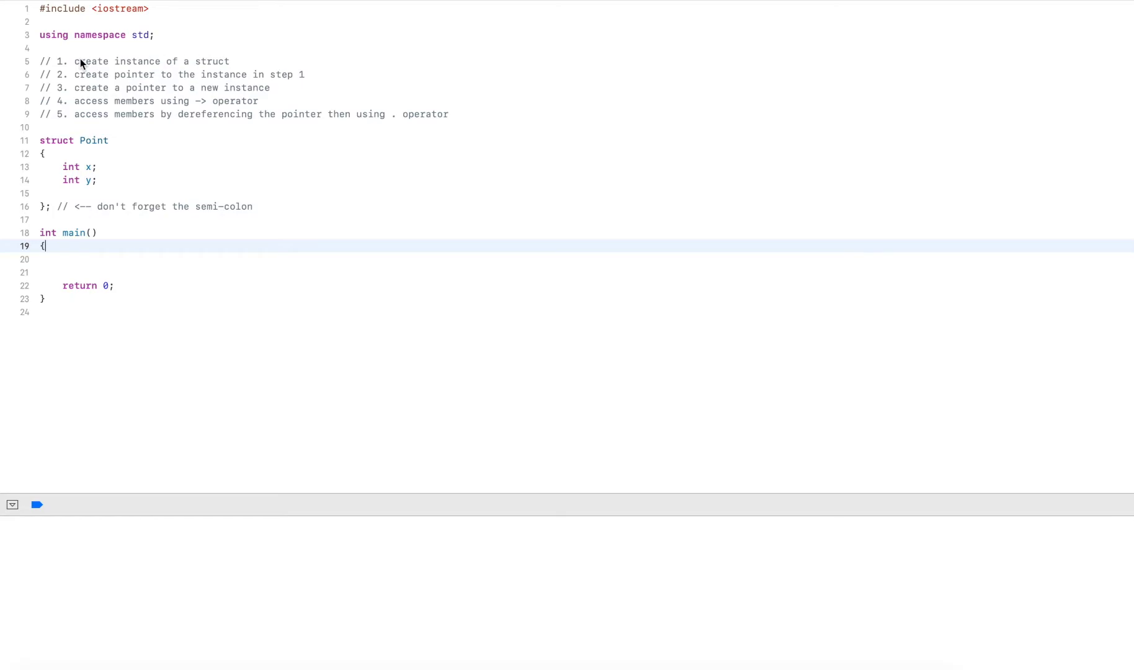
mouse_move(94, 87)
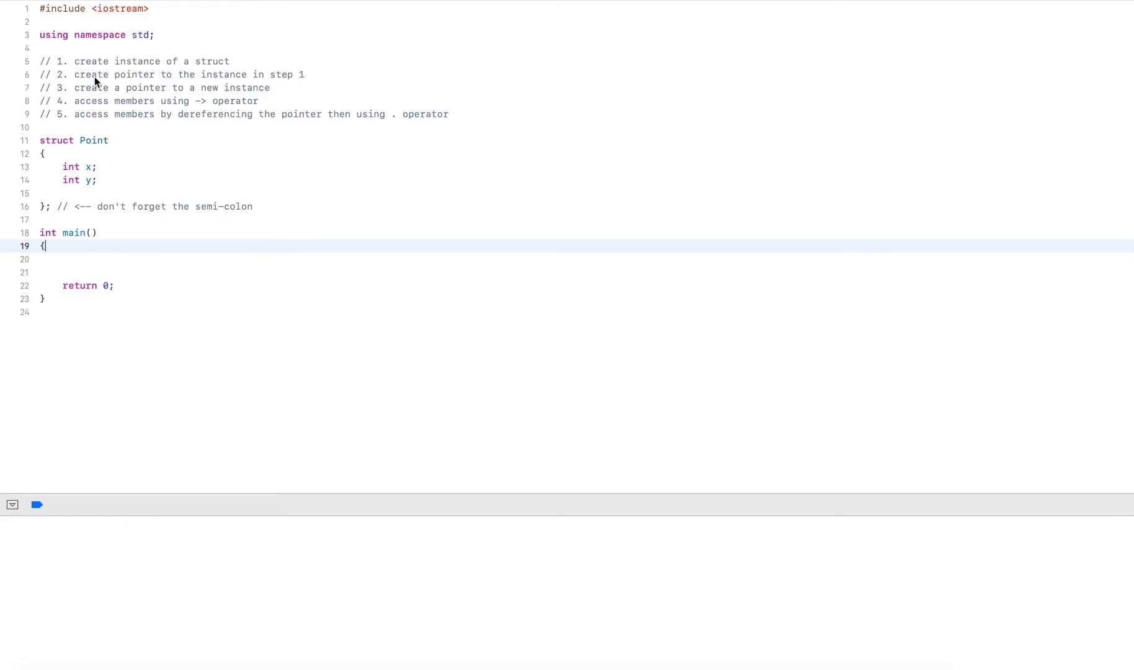
mouse_move(105, 88)
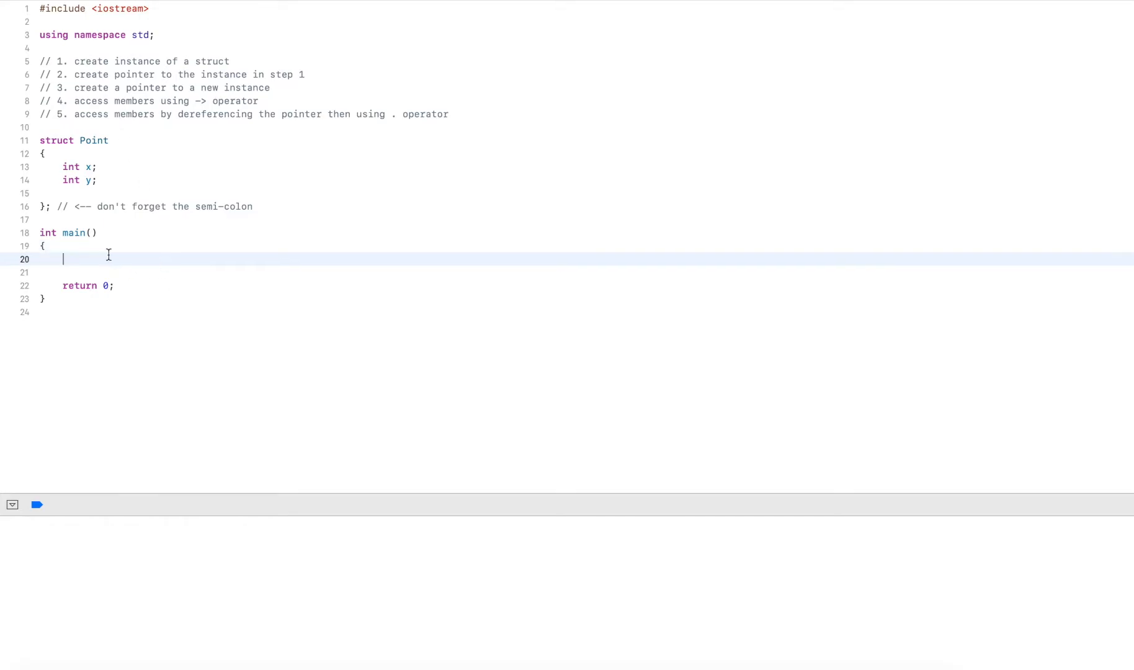
Step: Declare 'Point point;' under a '// instance of struct' comment in main
type("//")
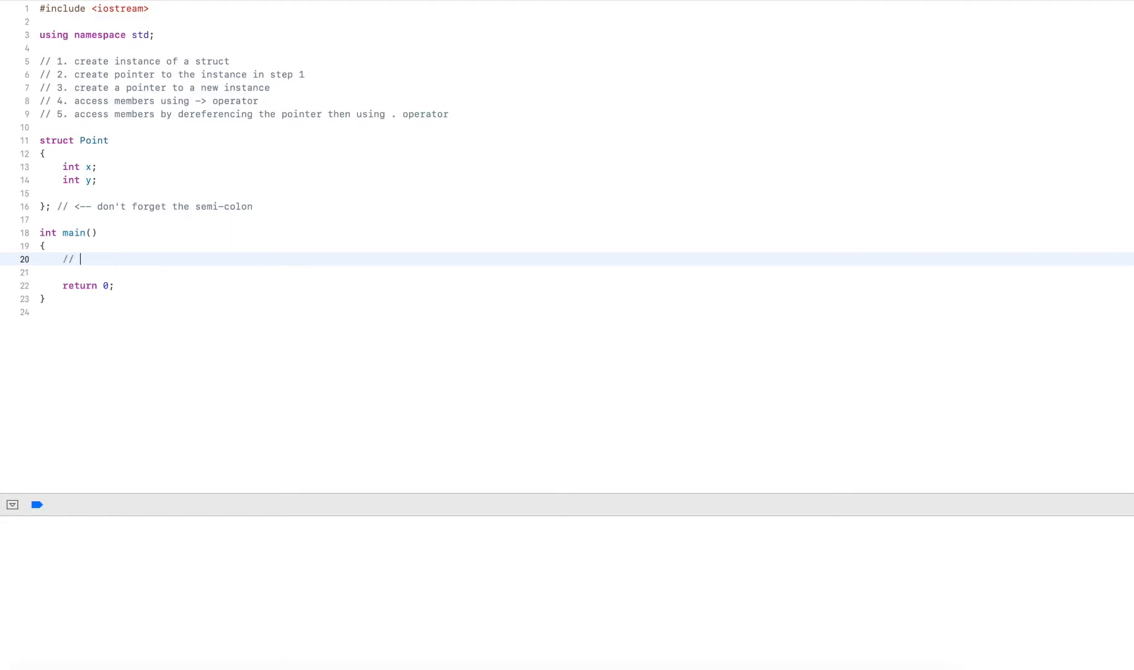
type("instance of struct")
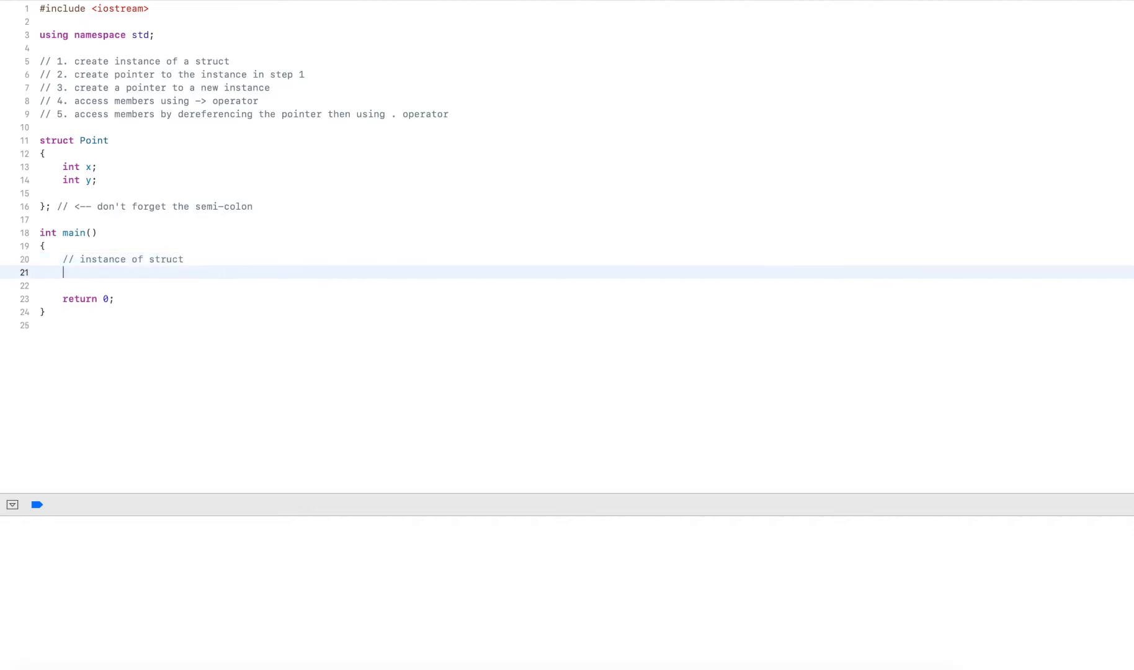
type("Point")
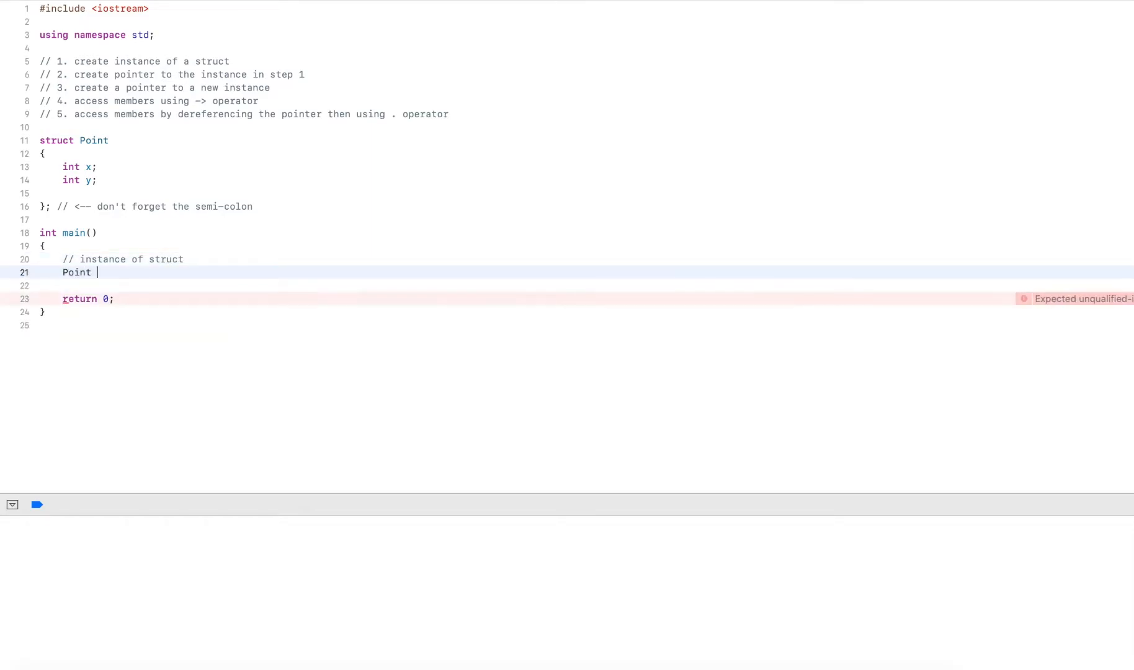
type("p")
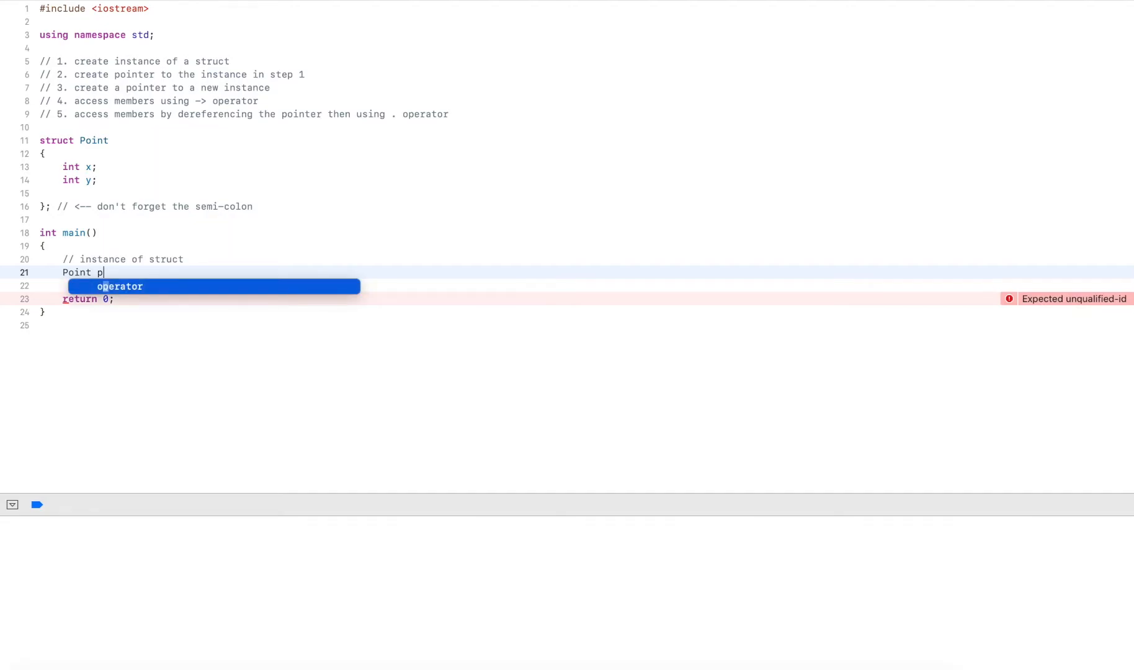
type("oint;")
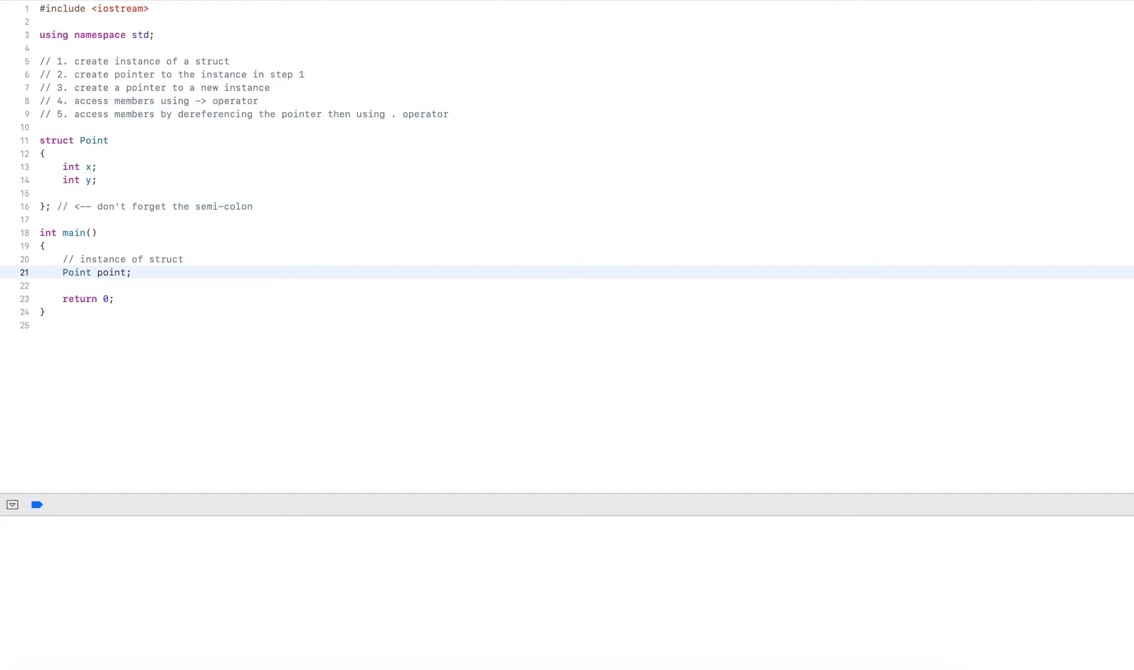
Step: Assign point.x = 4 and point.y = 3
type("point.x =")
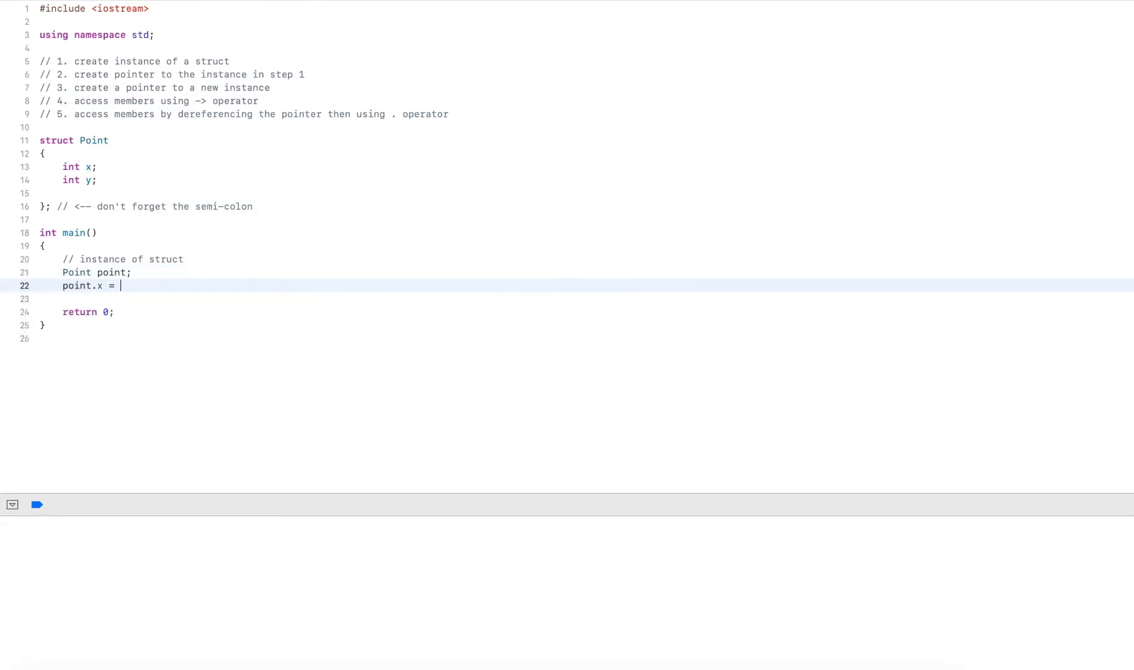
type("4;")
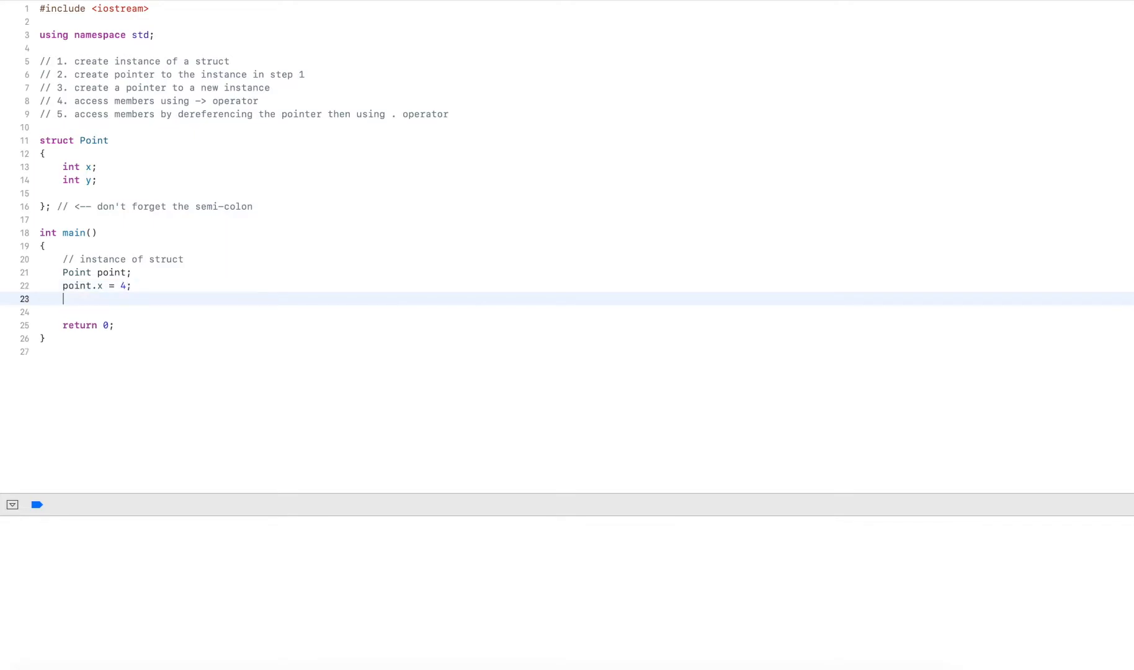
type("point.y = 3;")
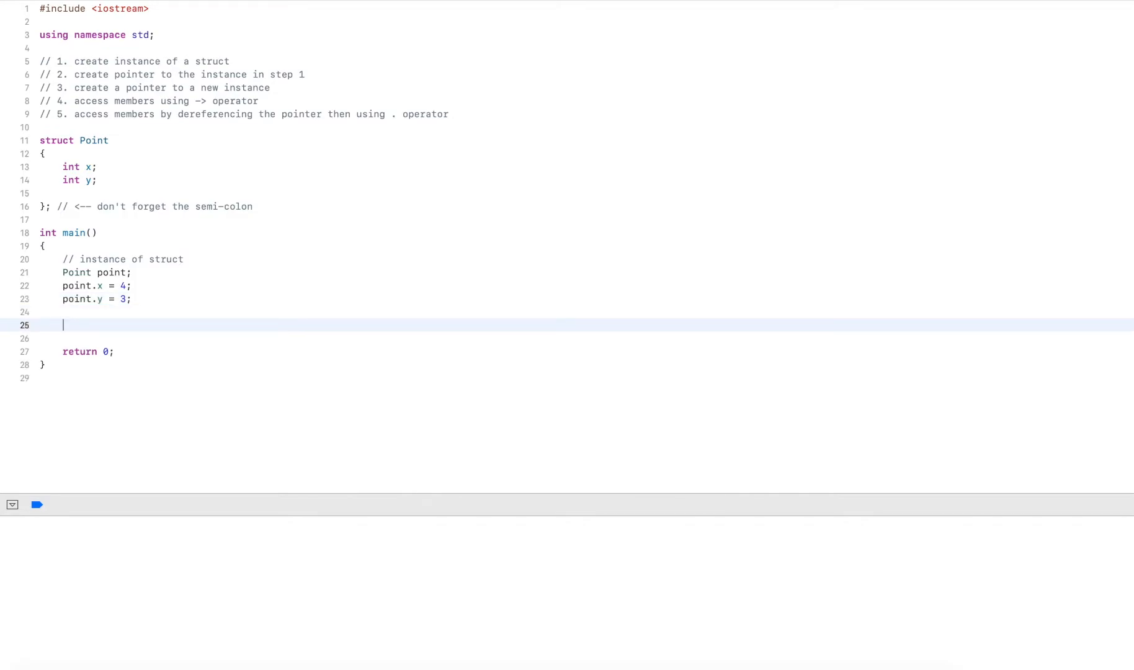
Step: Declare 'Point* ptr = &point;' below the assignments
type("Point*")
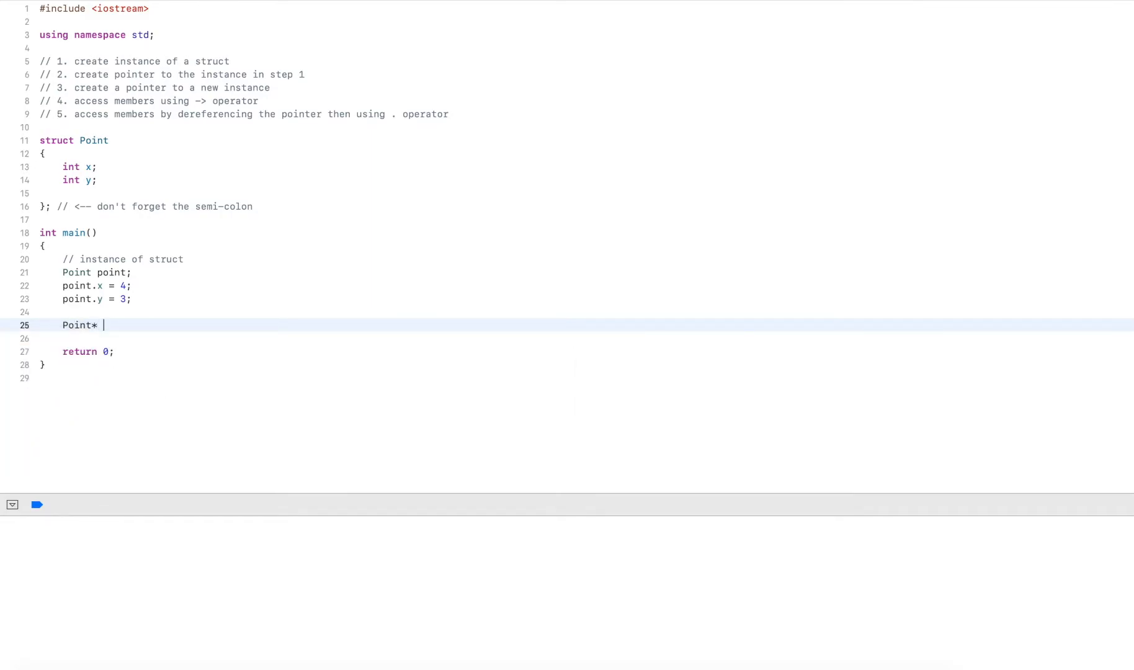
key("Backspace")
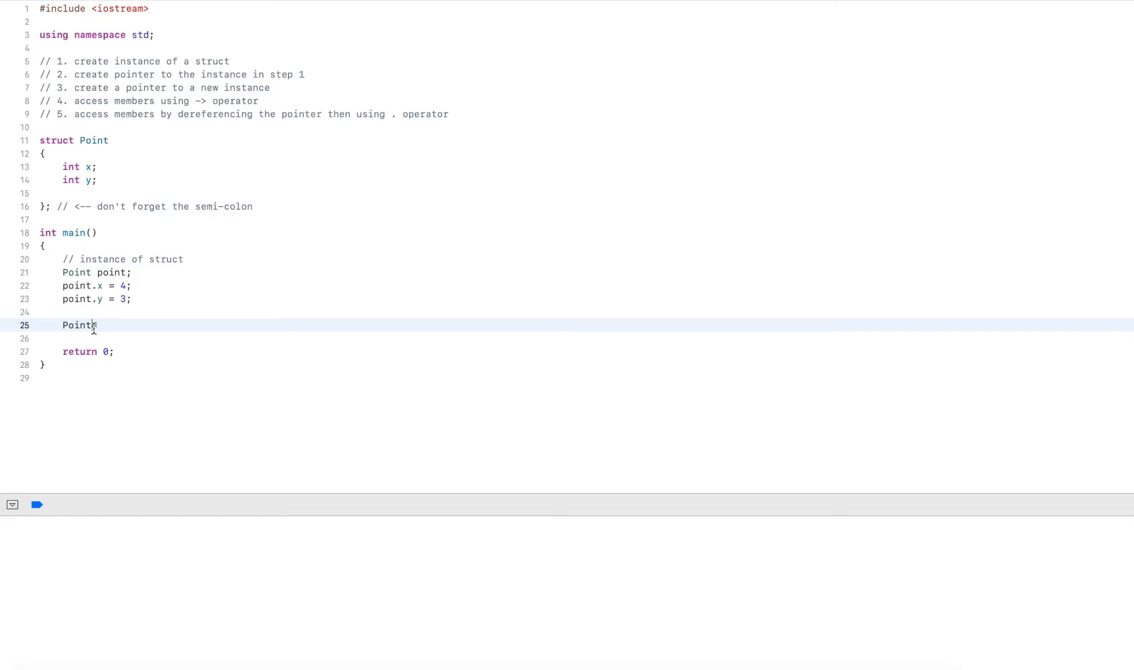
type("*")
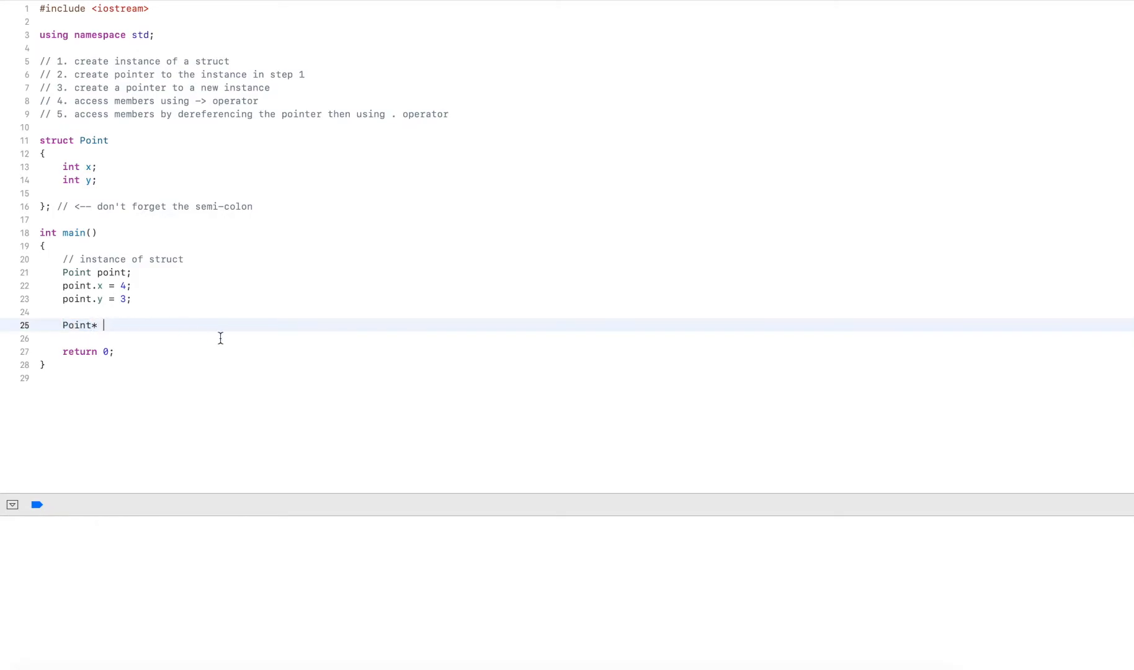
type("ptr =")
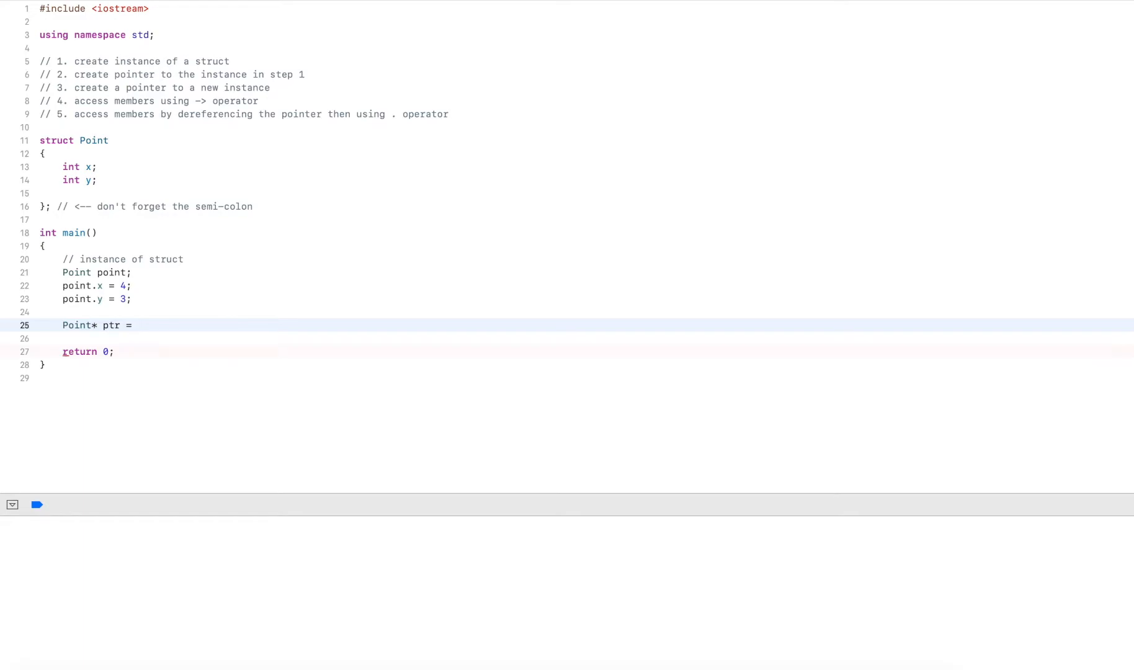
type("&point;")
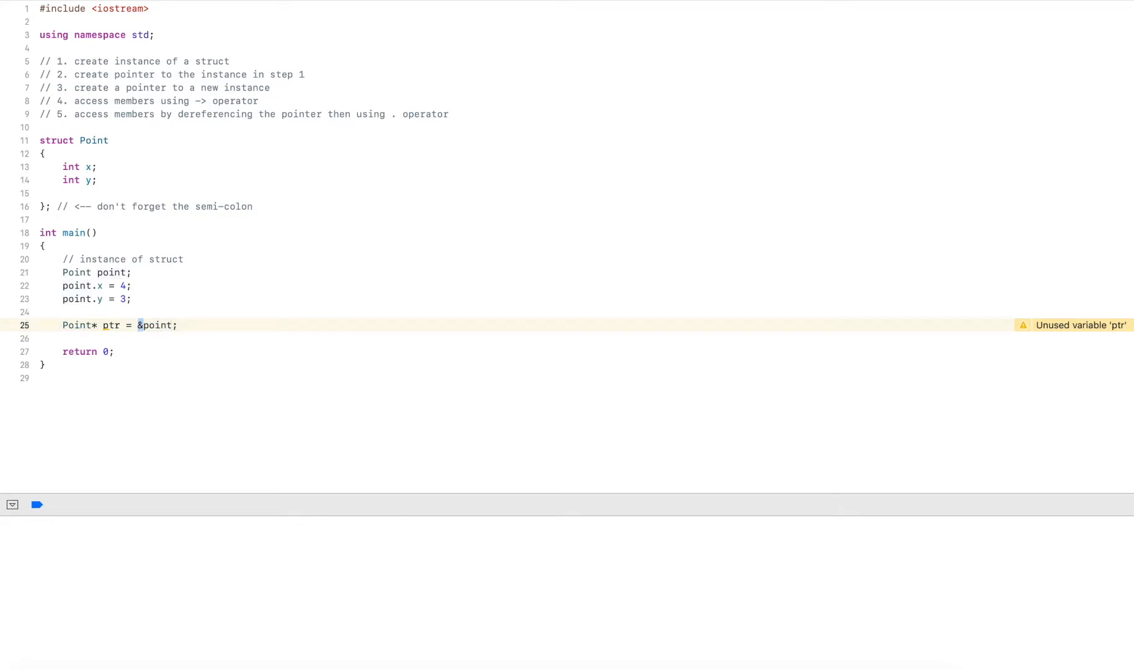
mouse_move(370, 305)
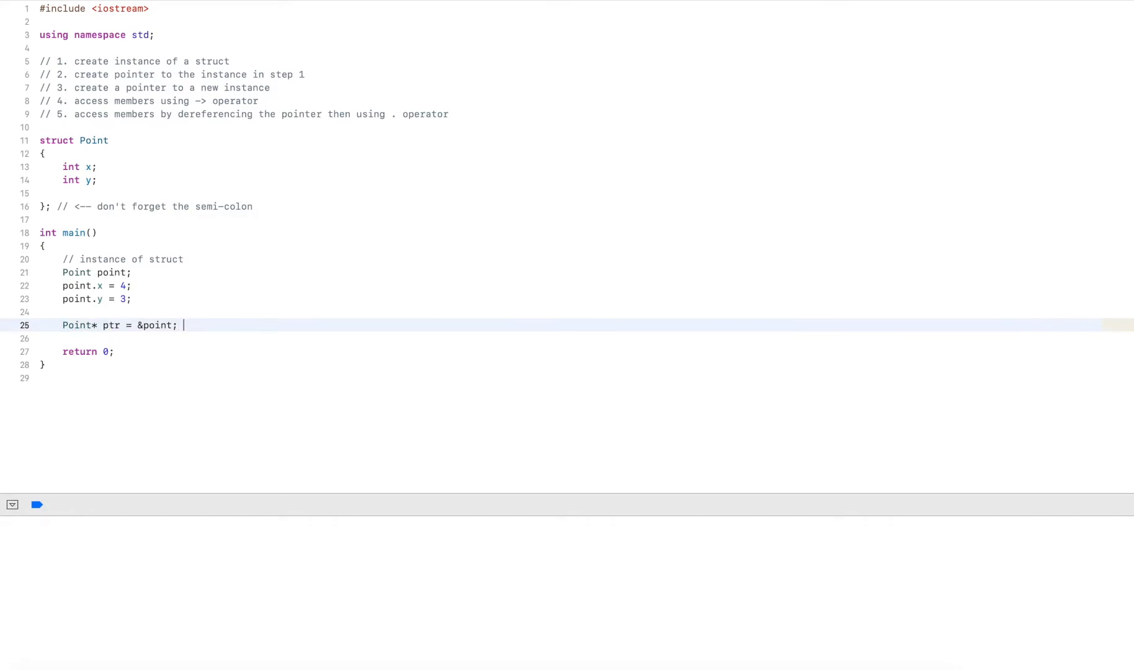
Step: Comment the line as '// assign address point to ptr' and add blank lines after it
type("//")
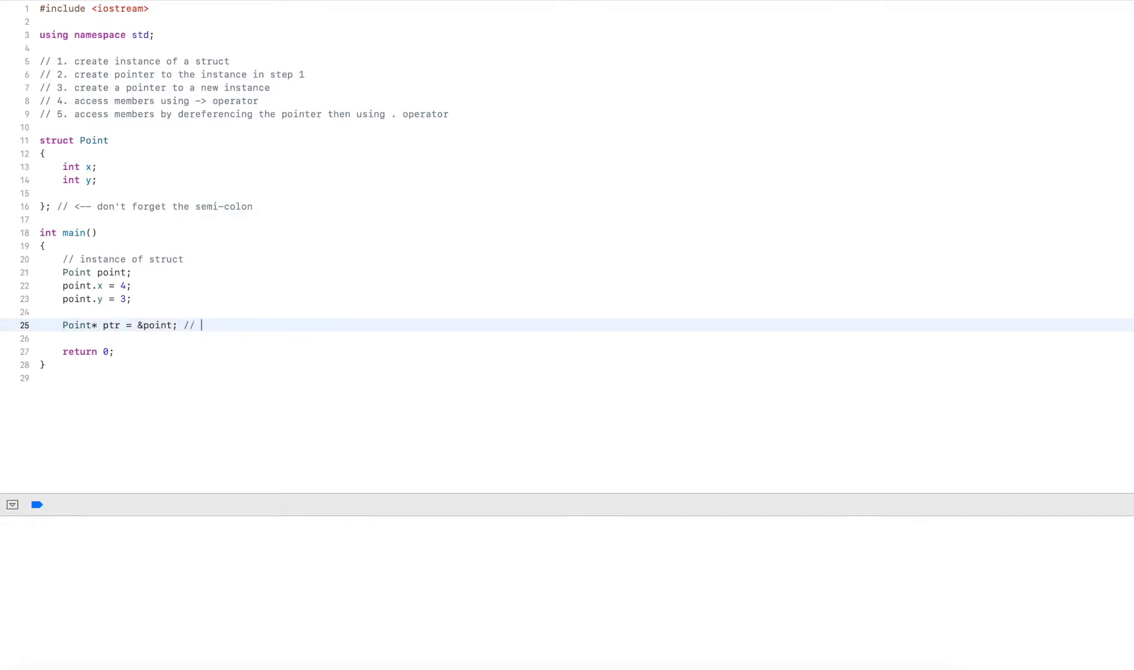
type("ass")
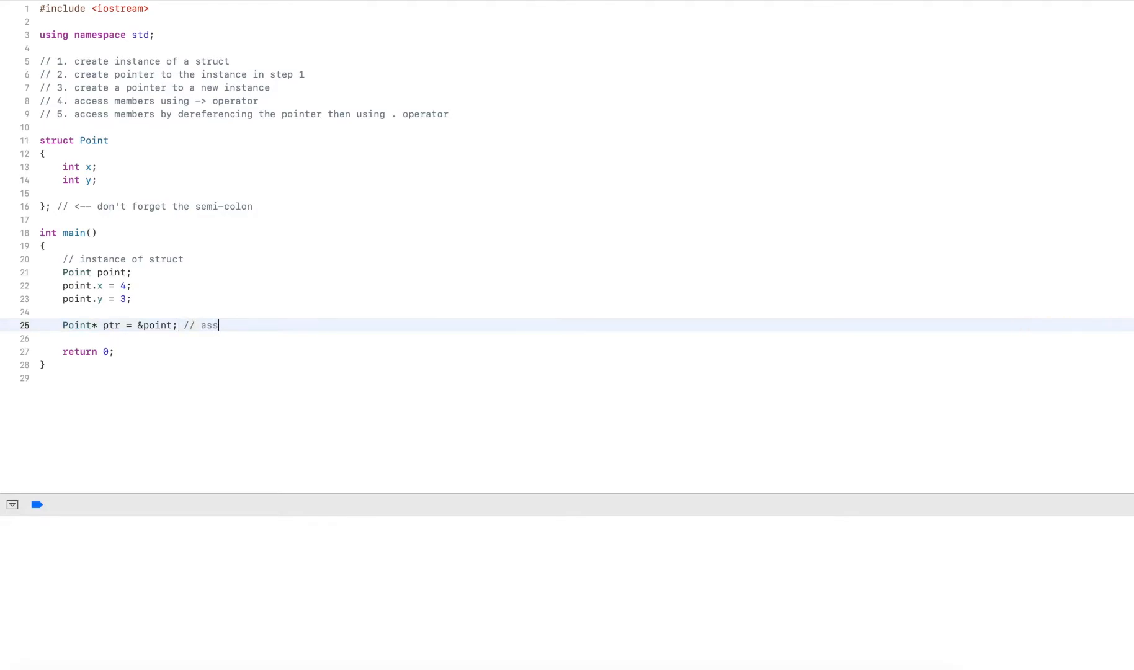
type("ign address")
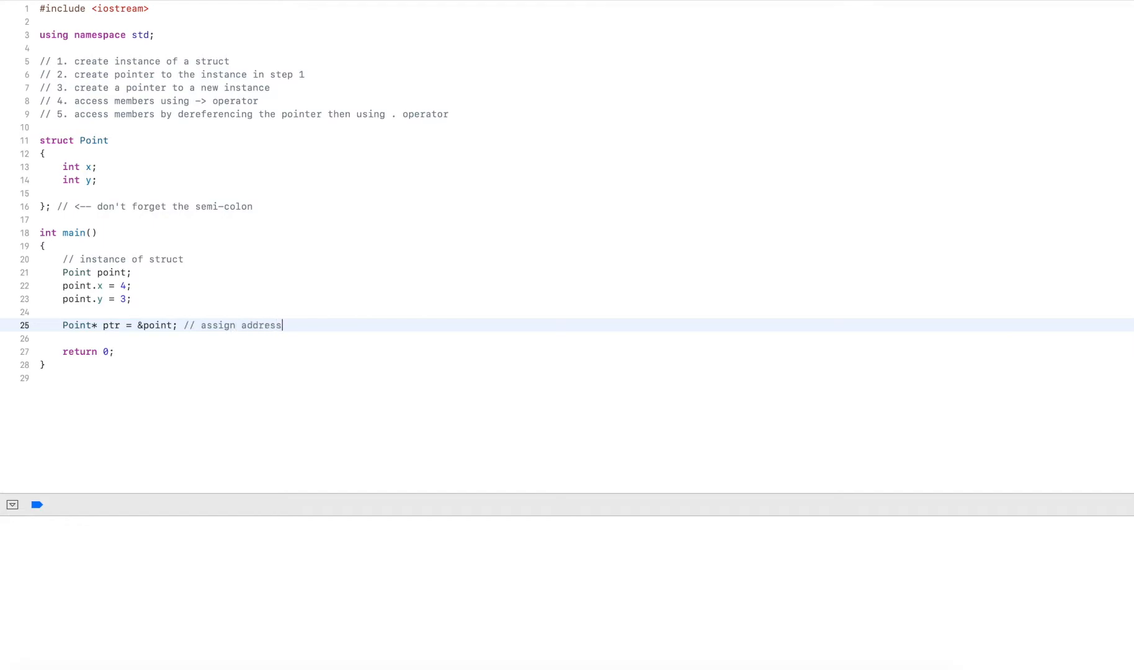
type("point")
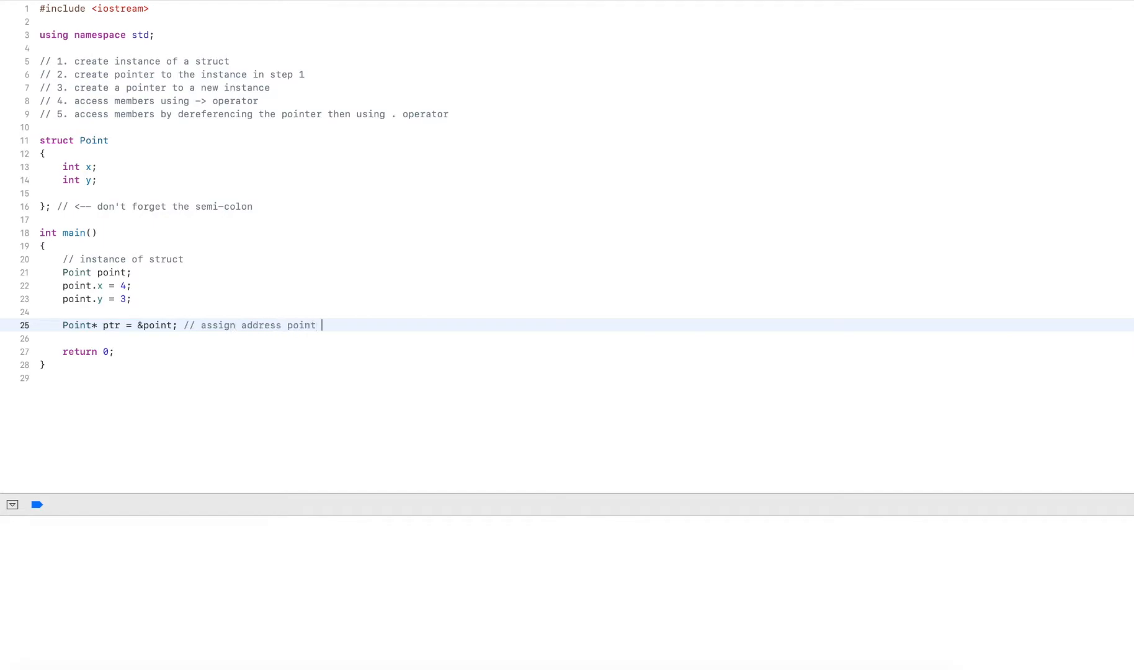
type("to p")
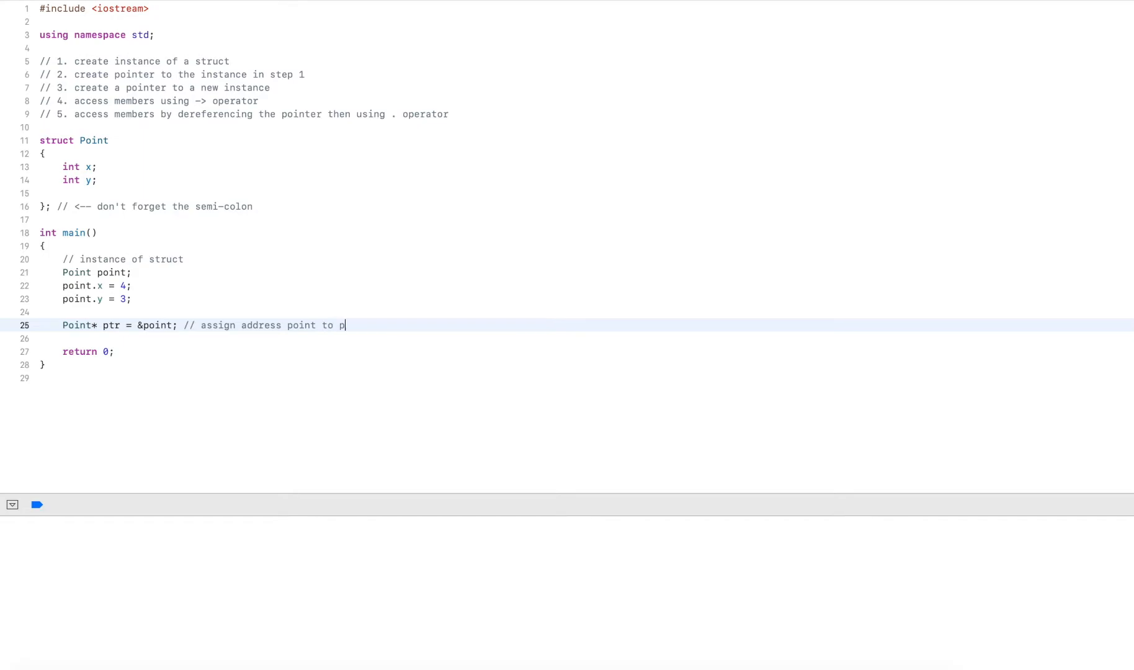
type("tr")
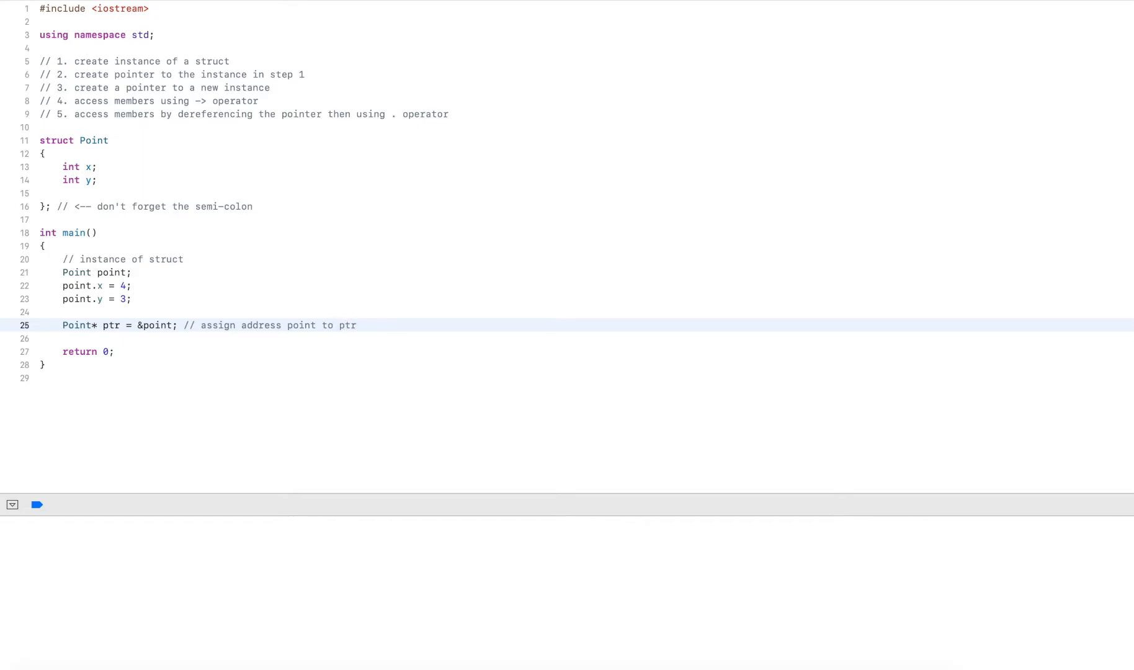
key("enter")
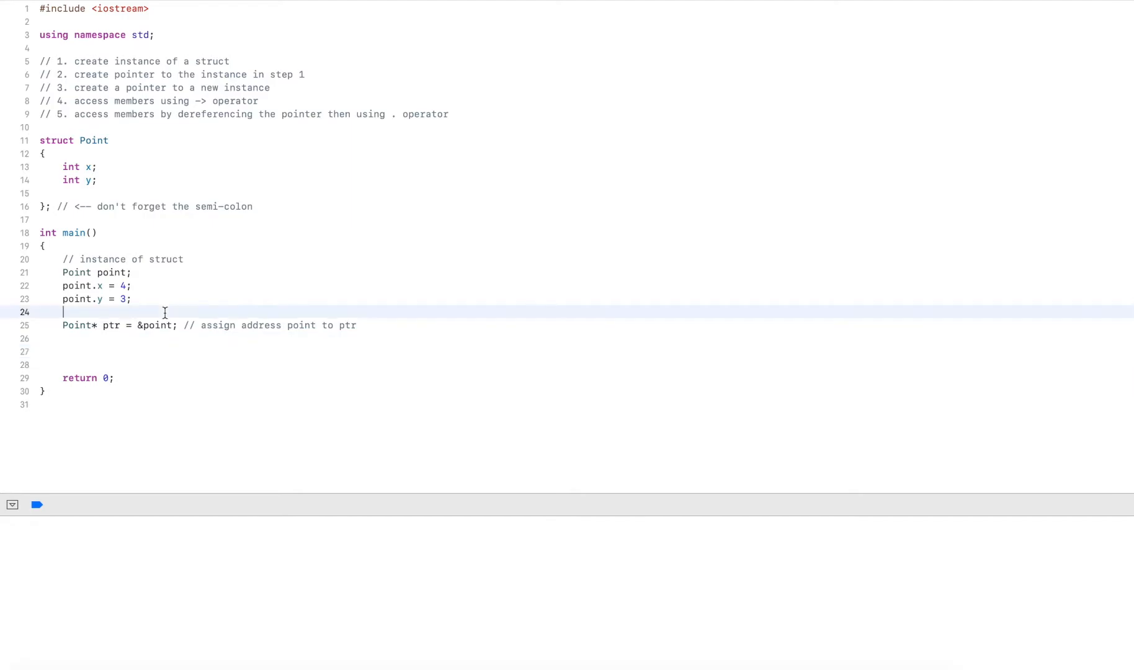
Step: Add step 2 and step 3 comments and declare 'Point* ptr2 = new Point();', highlighting 'new'
type("// step 2")
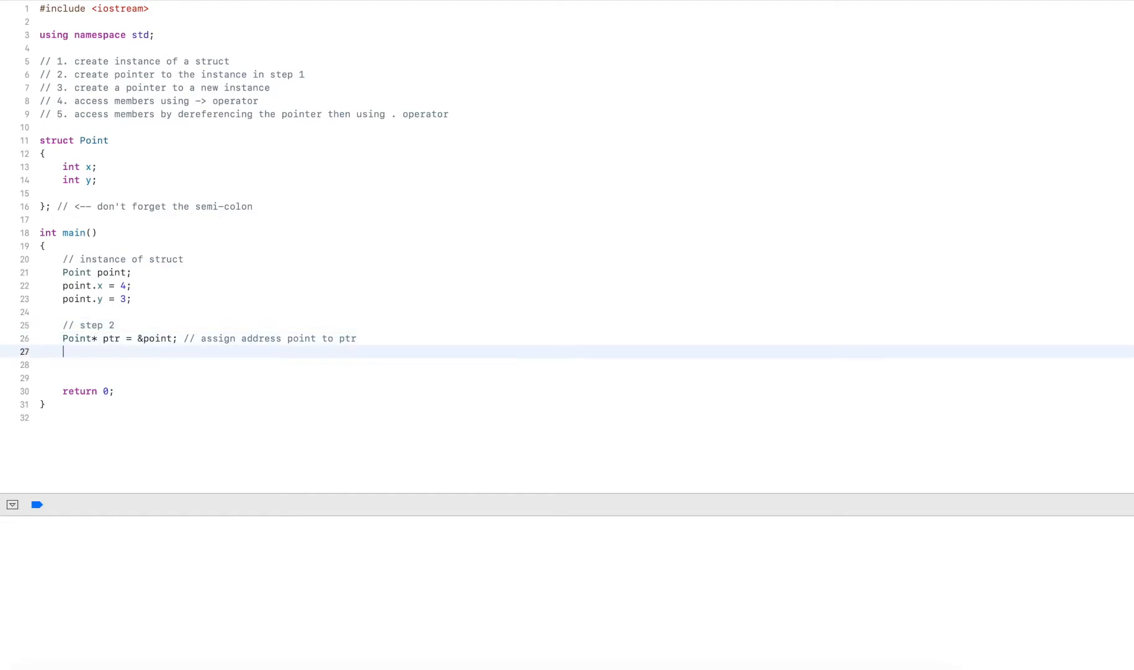
type("// step 3")
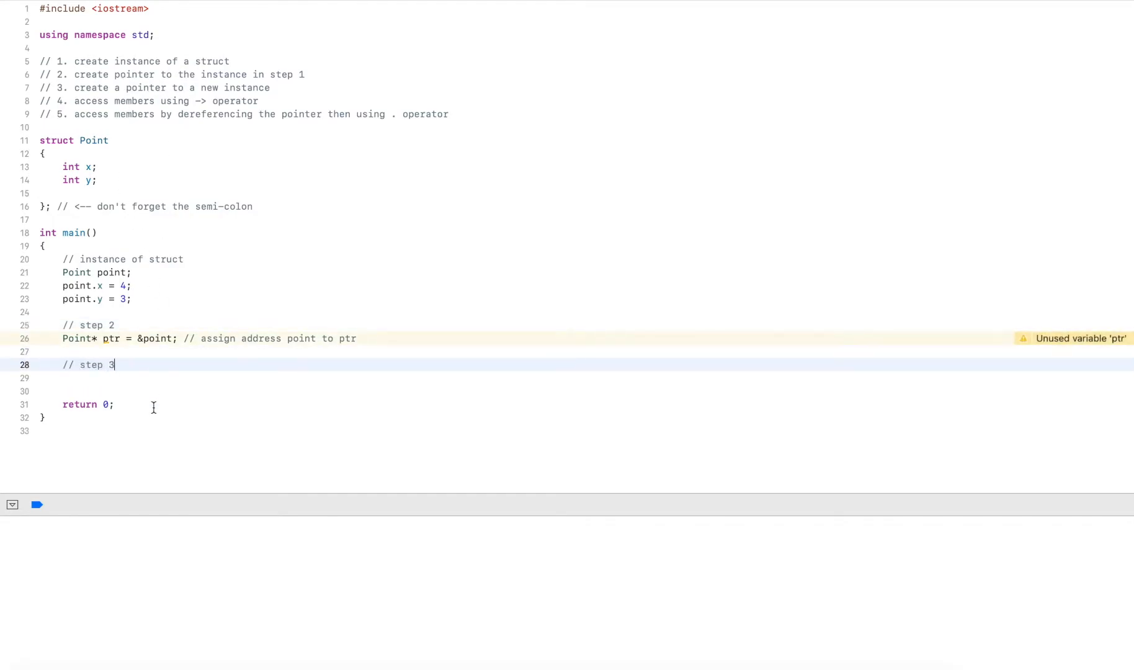
type("Point*")
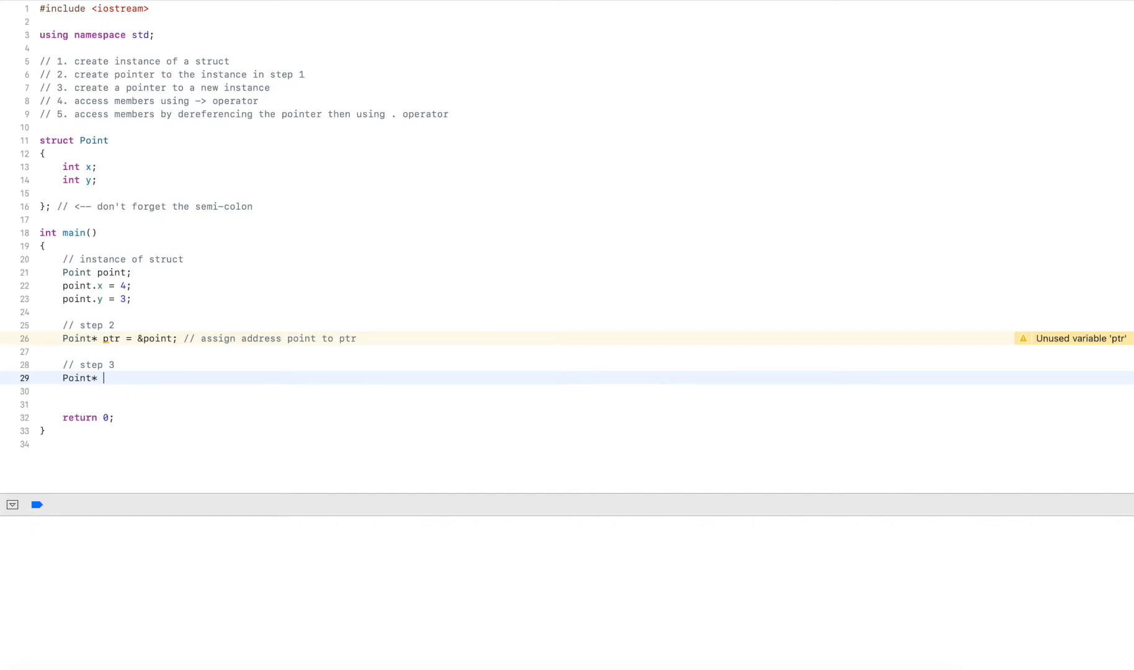
type("ptr2 =")
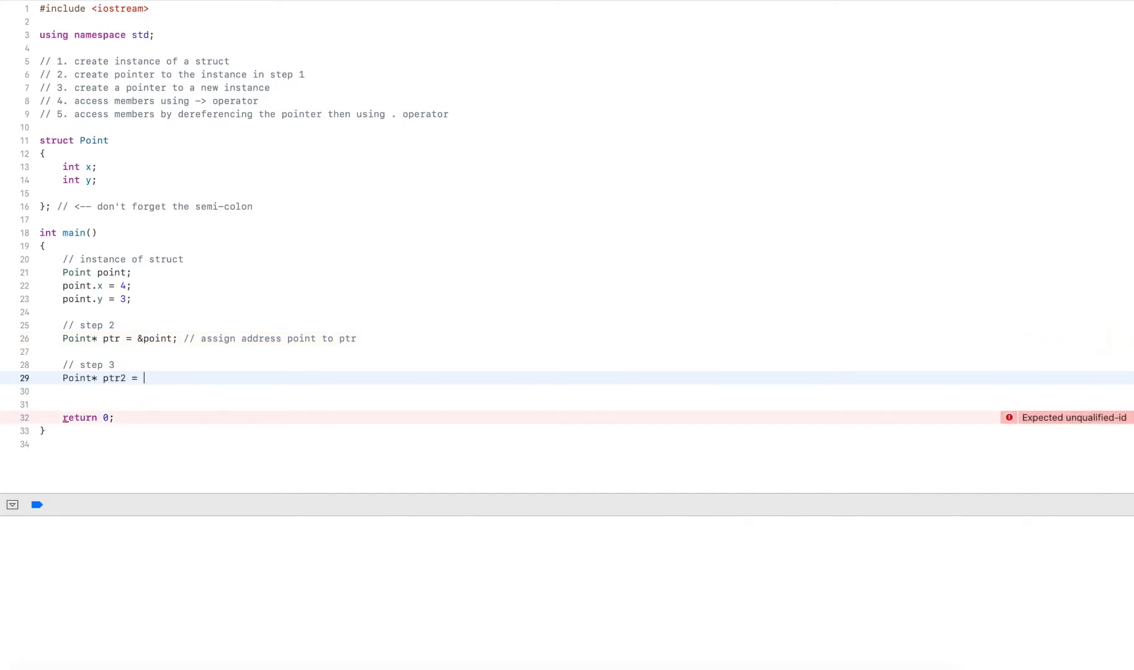
type("new Point();")
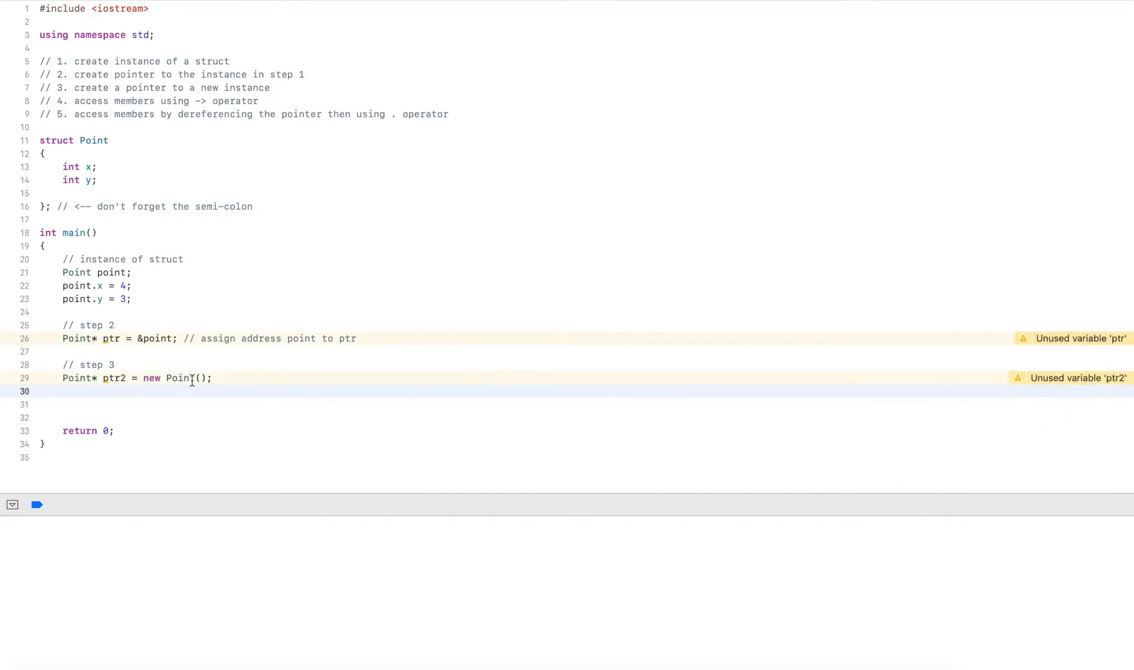
double_click(152, 377)
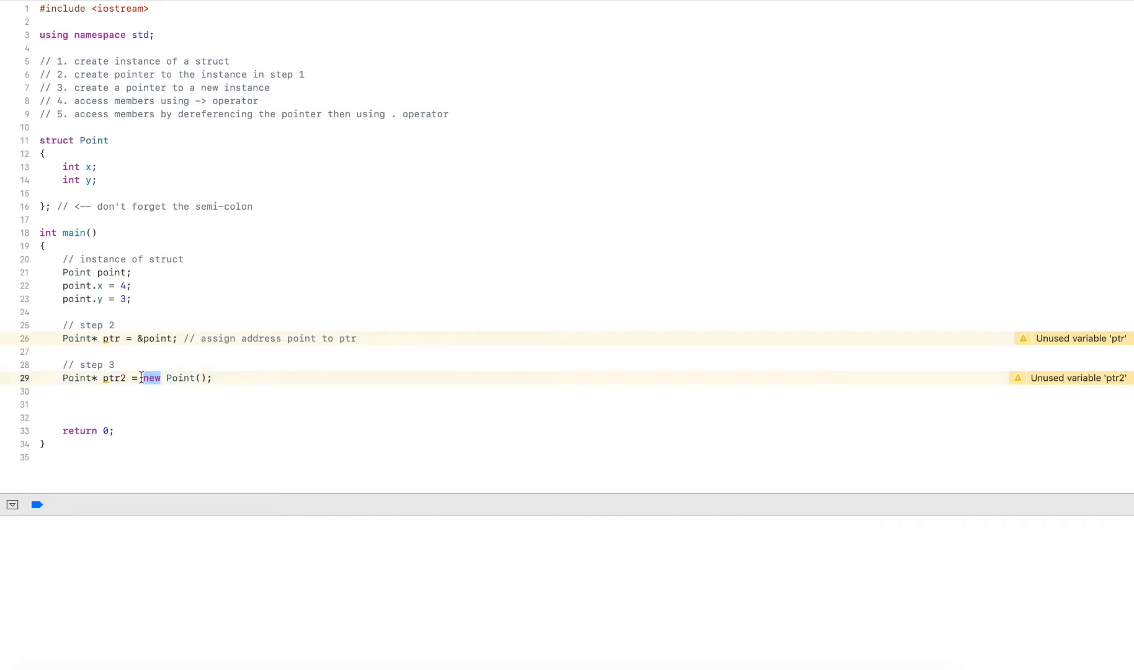
double_click(114, 378)
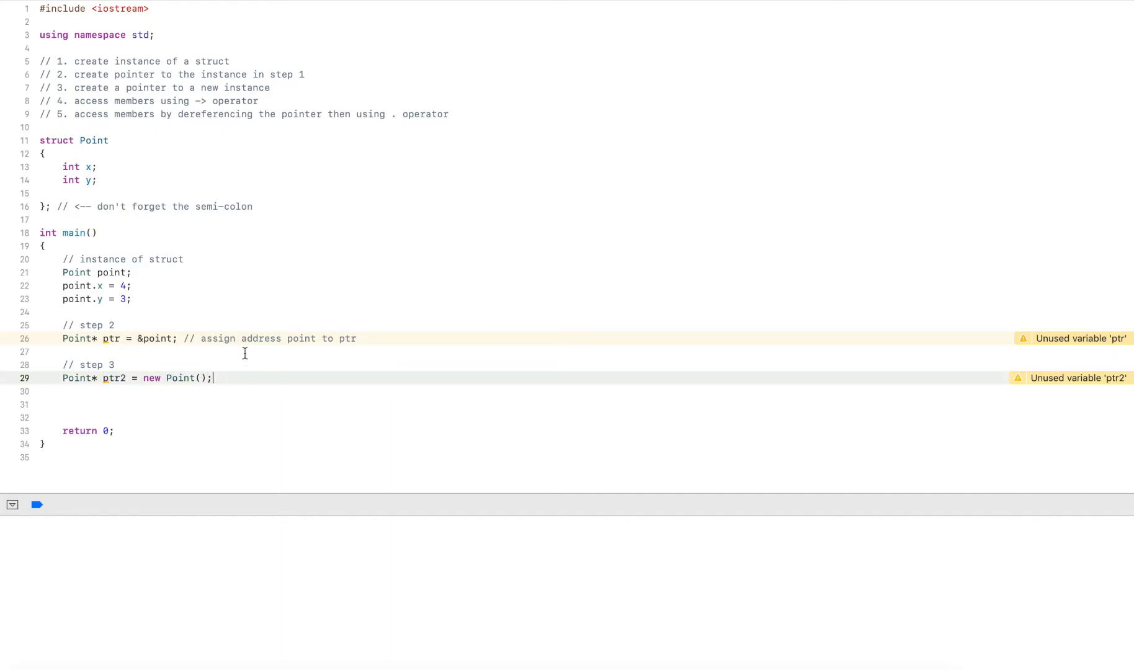
mouse_move(187, 132)
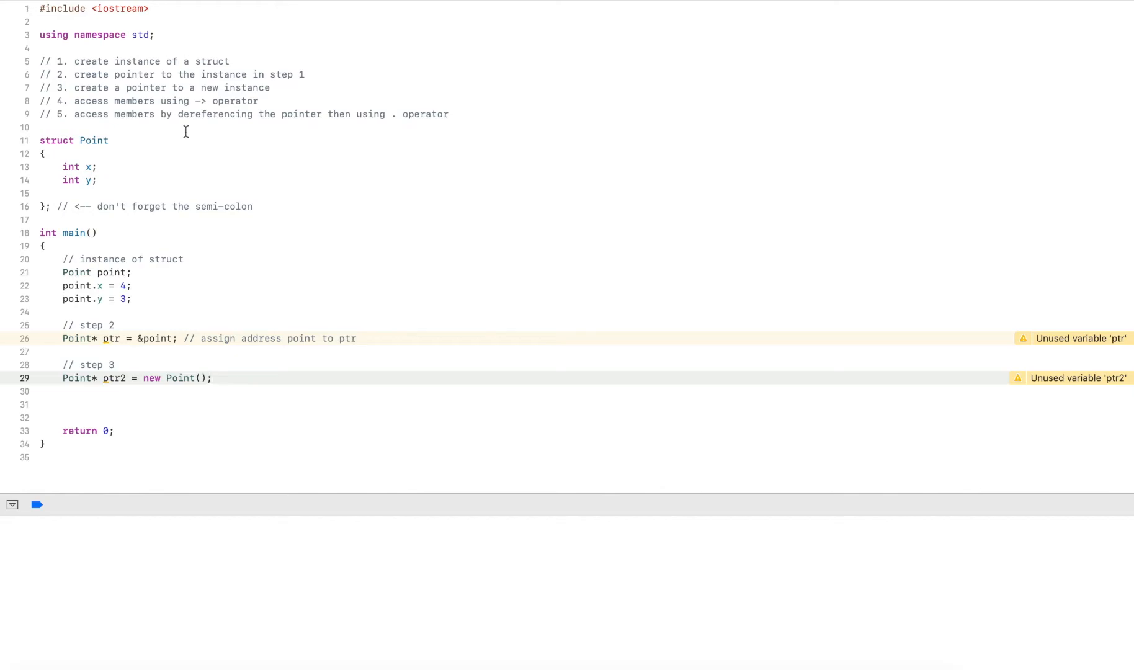
Step: Write the comment '// step 4 access member variables using -> operator'
type("// step 4 a")
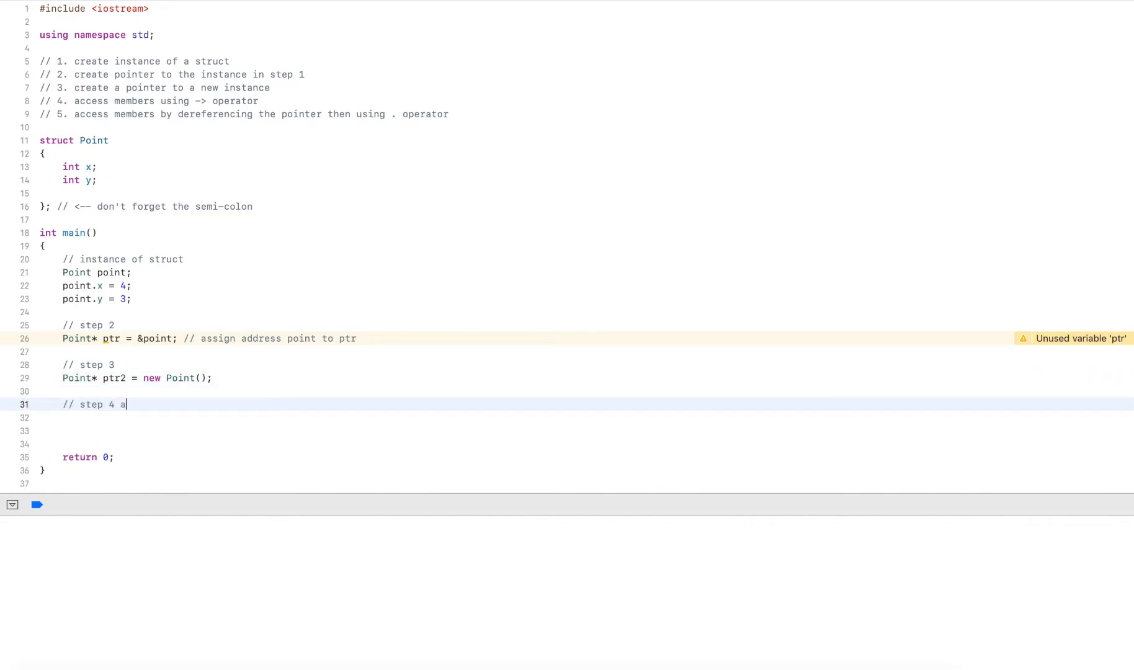
type("ccess member va")
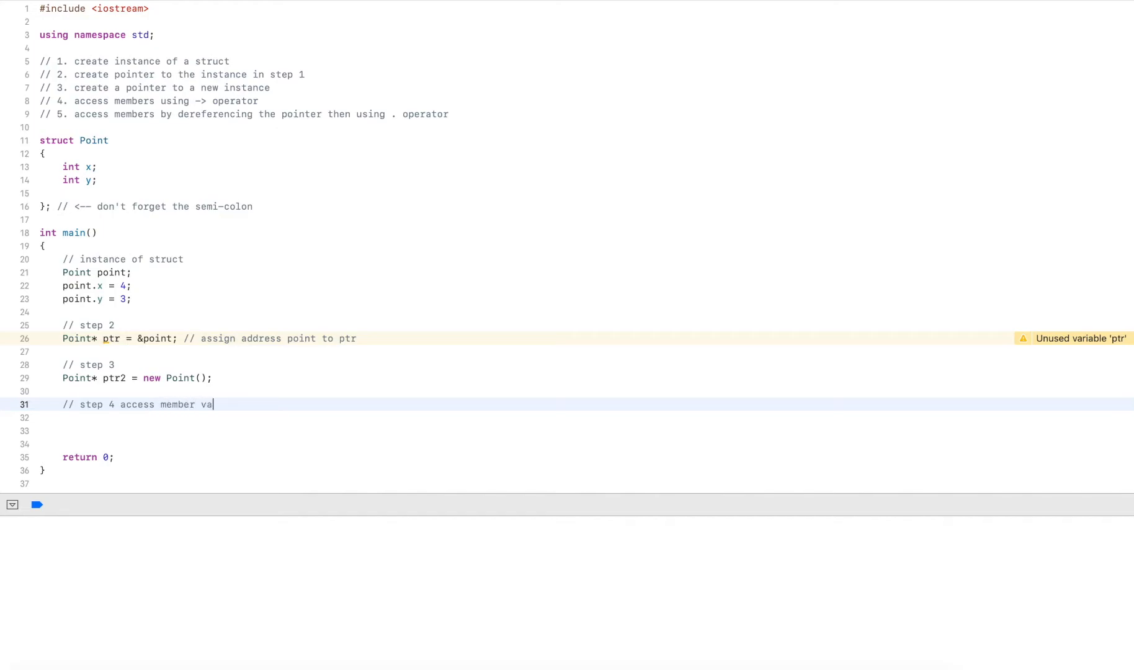
type("riables uinsg")
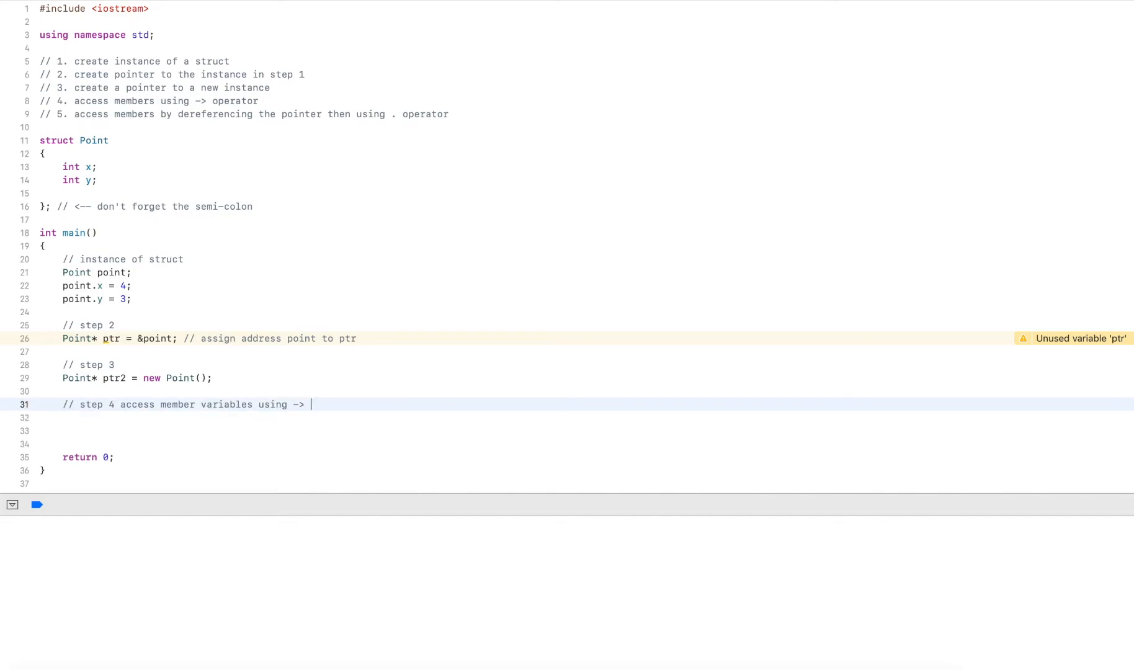
type("operator")
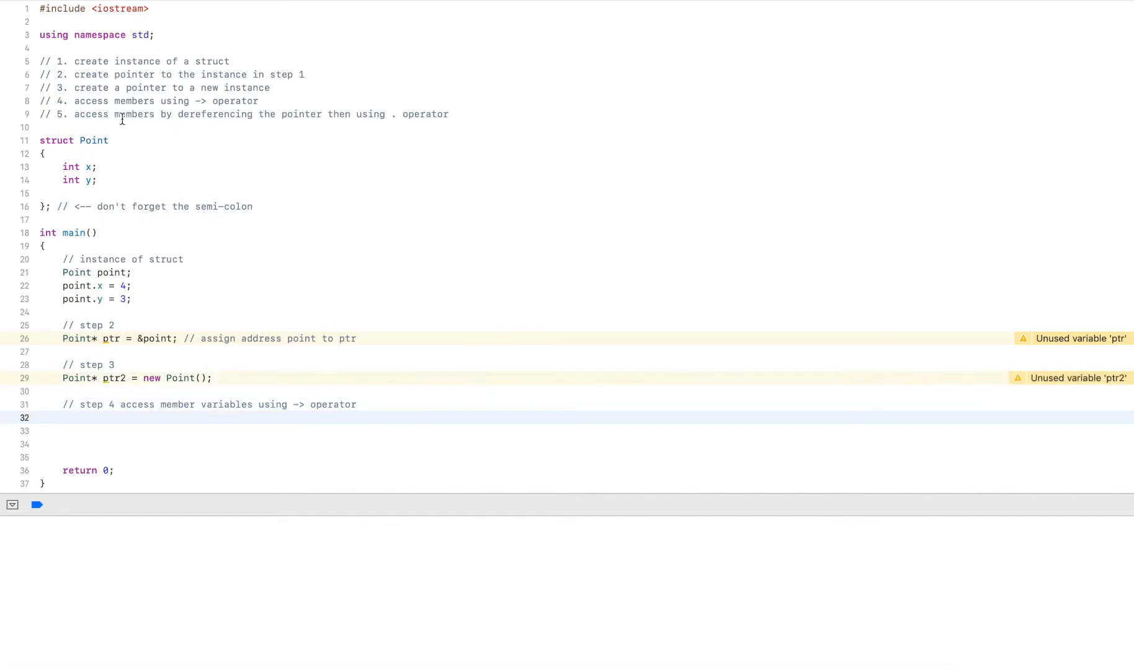
Step: Write 'ptr->x += 2;' and 'ptr->y = 15;' using the -> operator
double_click(110, 339)
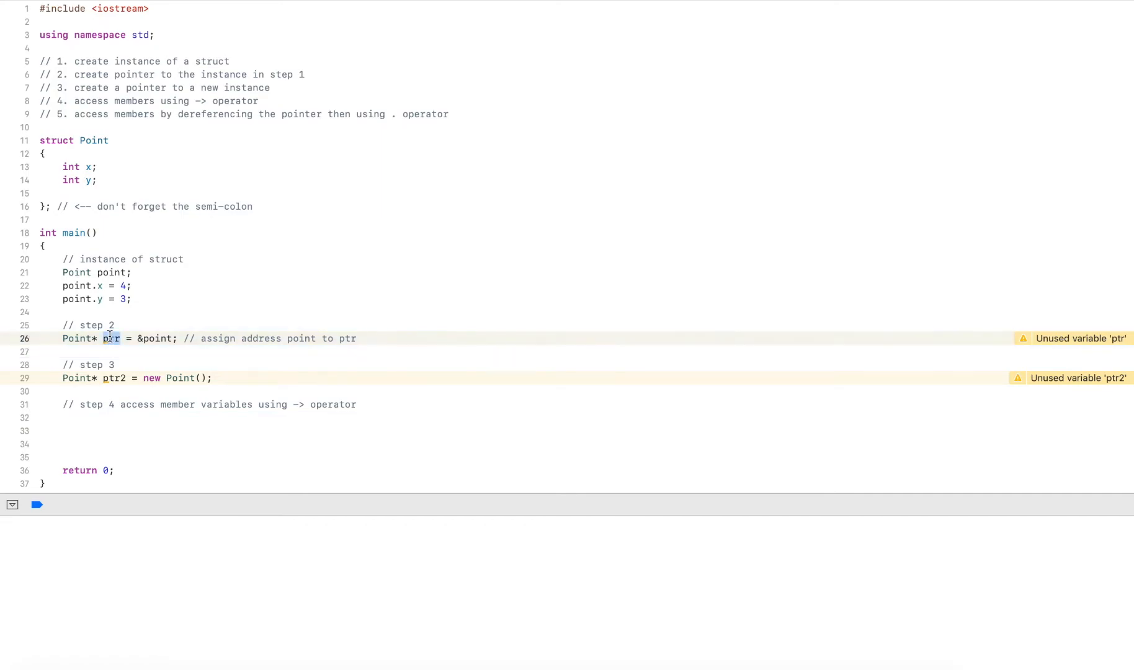
type("p")
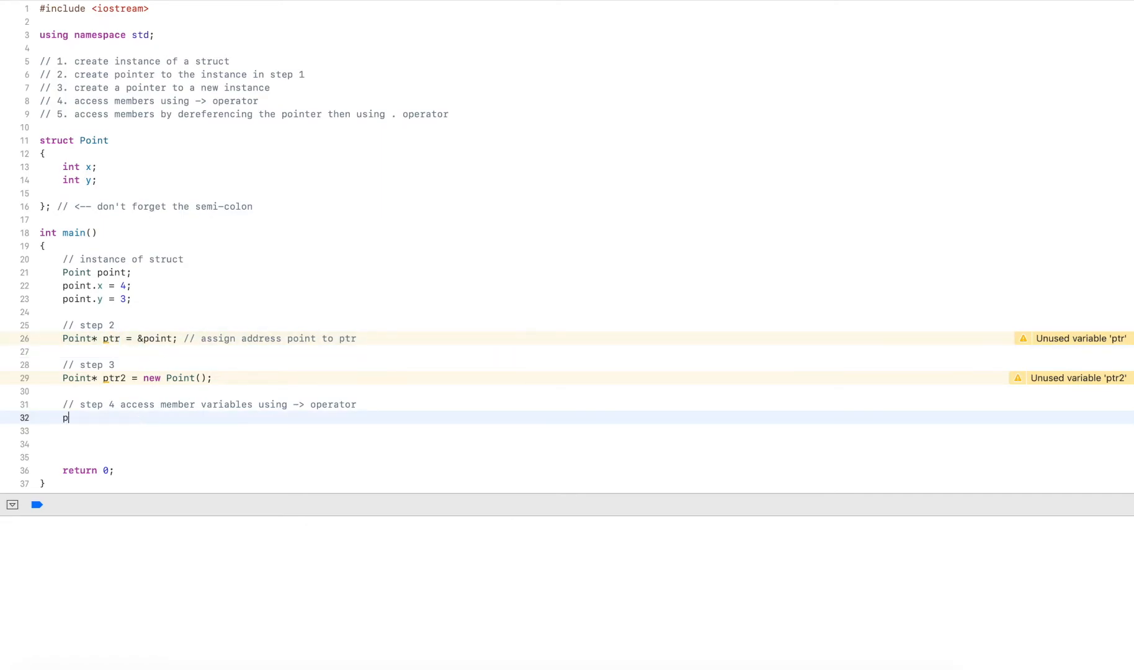
type("tr")
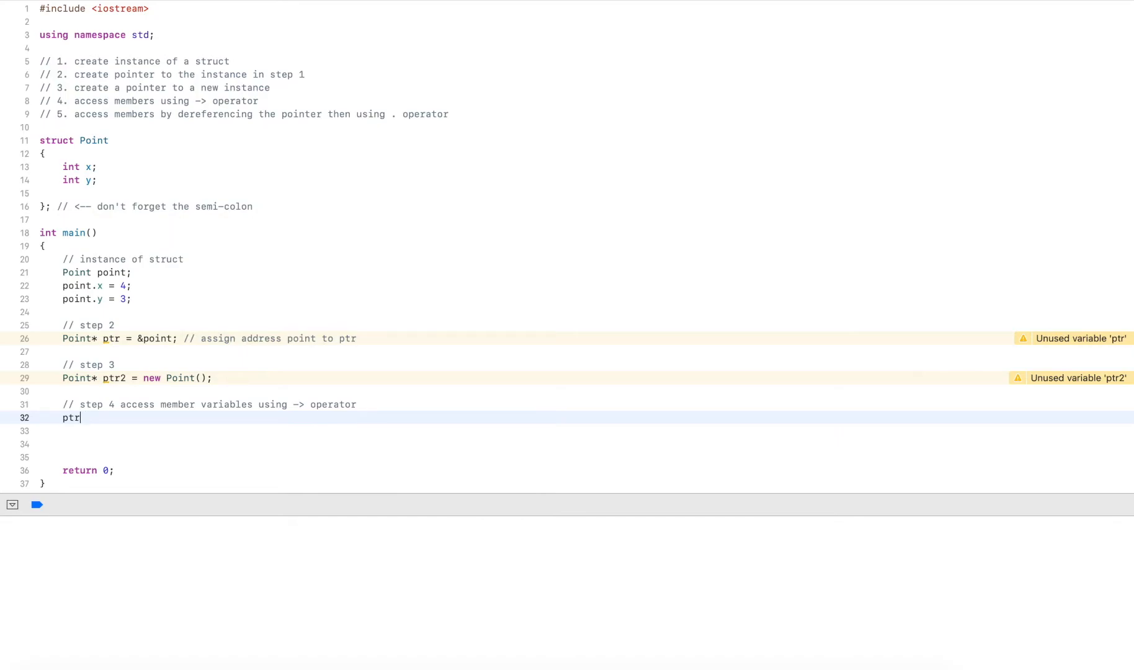
type("->x")
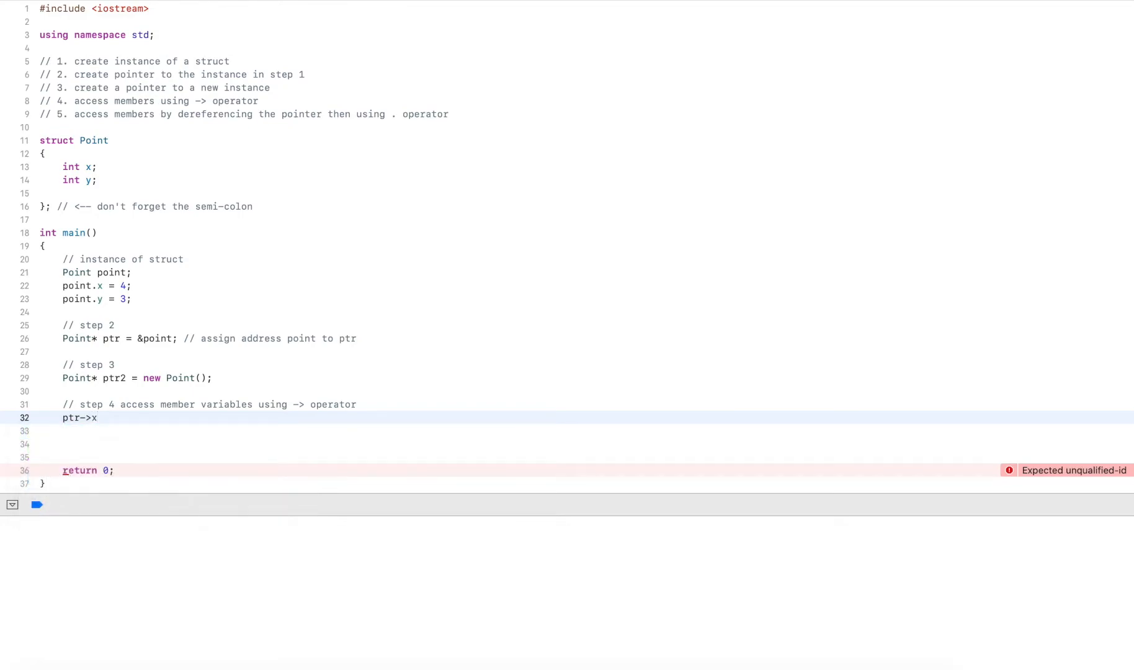
left_click(98, 419)
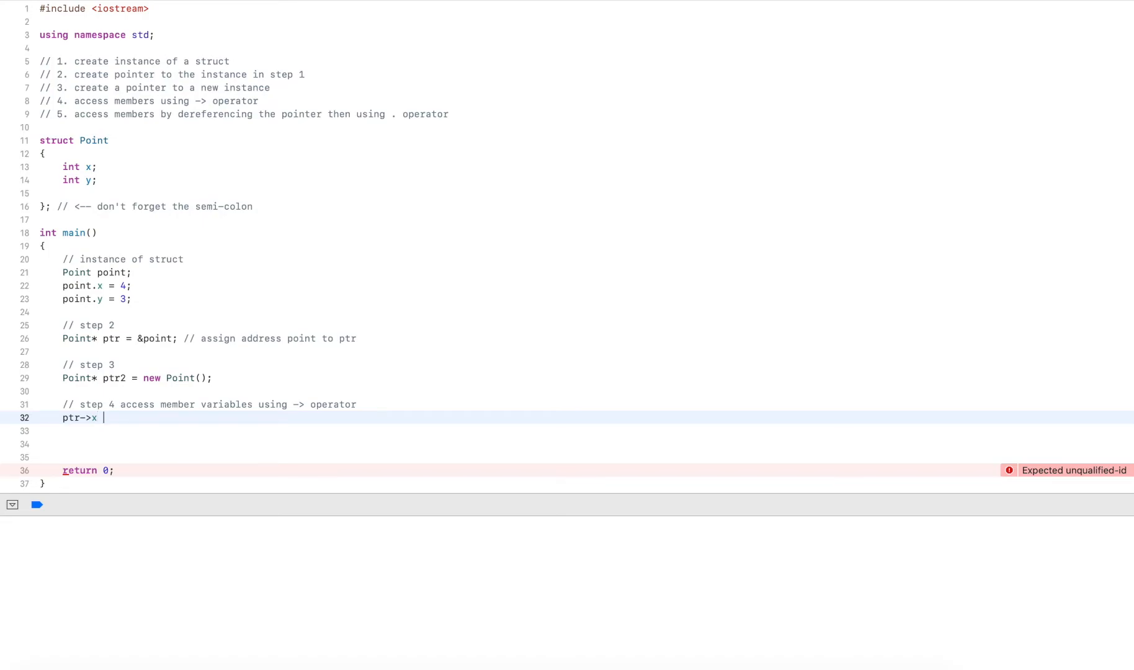
type("+= 2;")
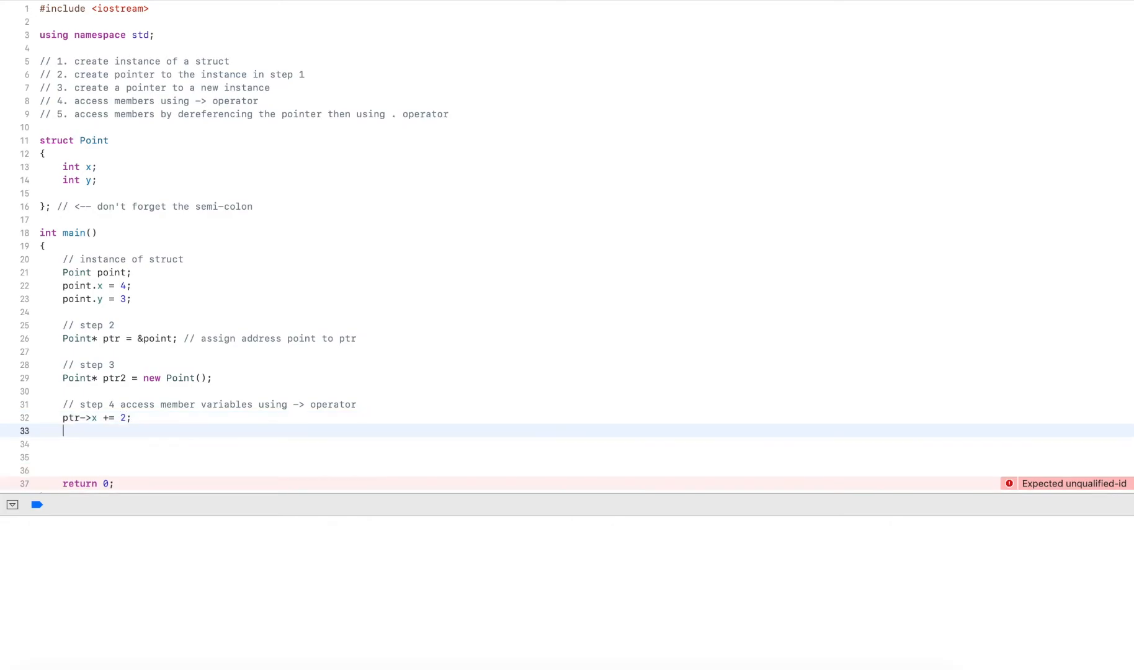
type("ptr->y =")
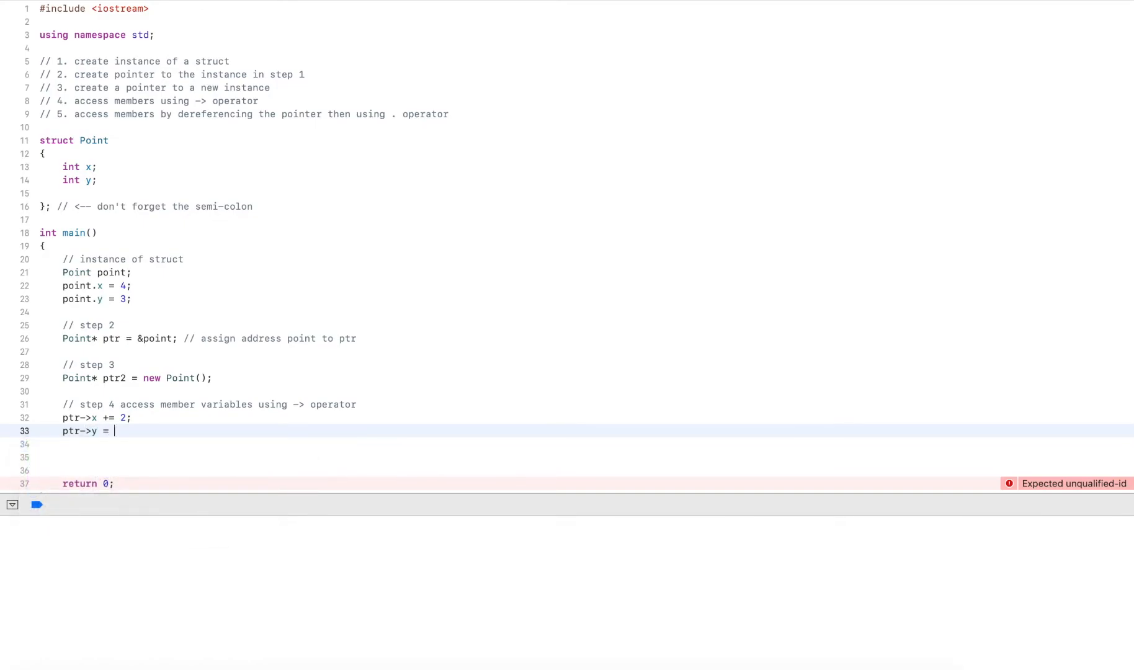
type("15;")
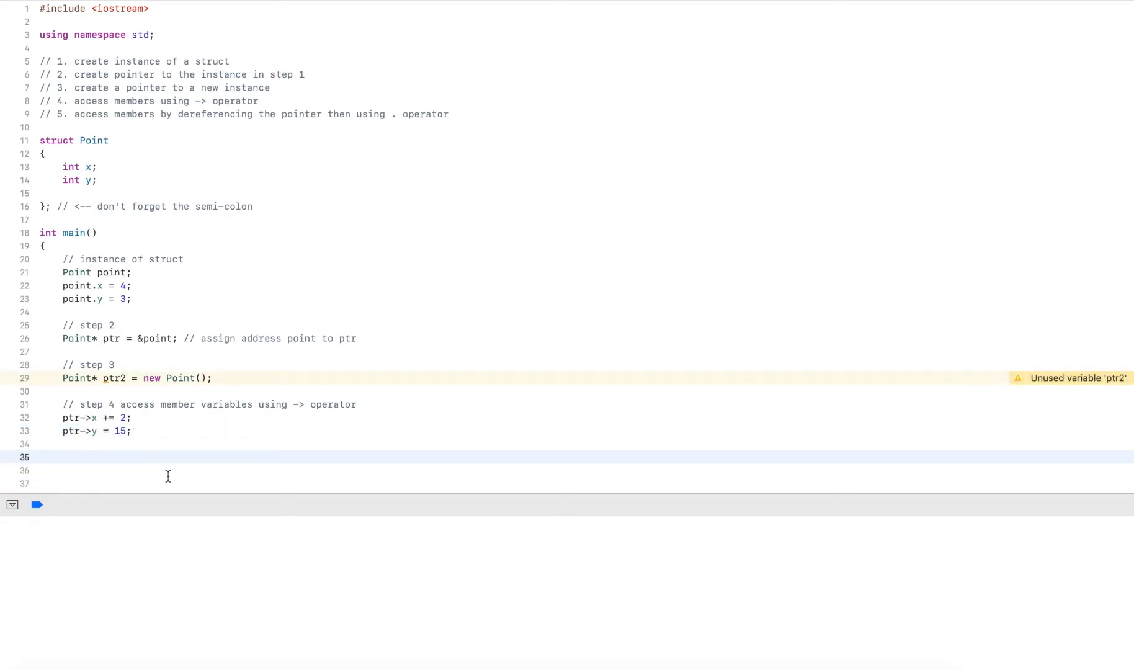
Step: Write cout << "ptr: " << ptr->x << ", " << ptr->y << endl; to print ptr's values
type("cout <<")
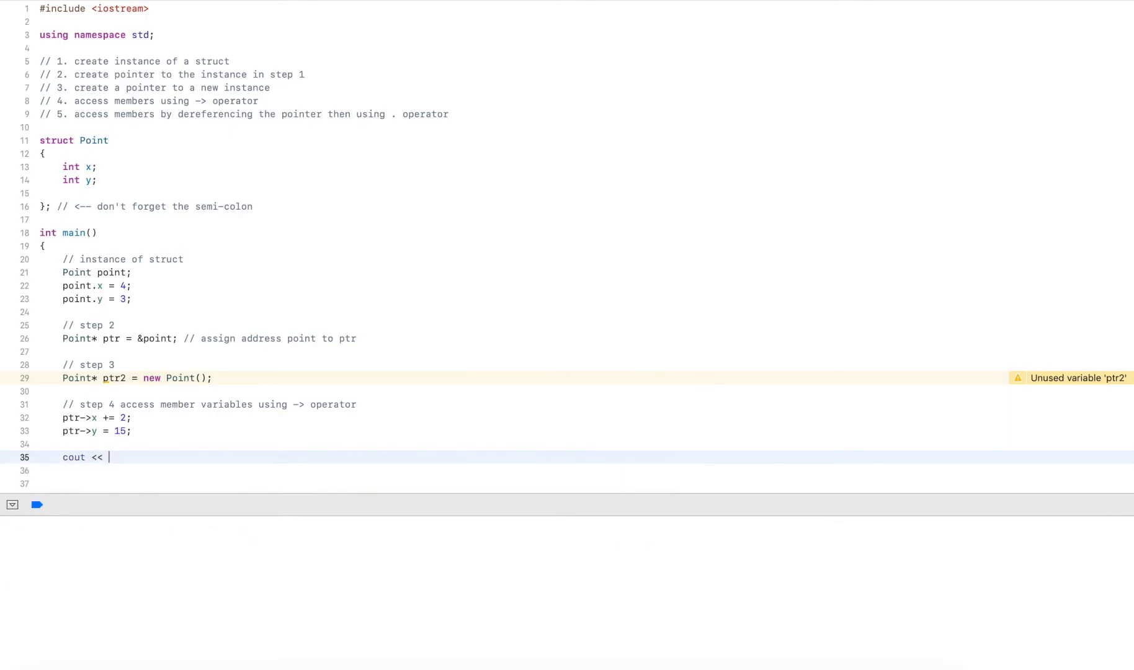
type("\"ptr\"")
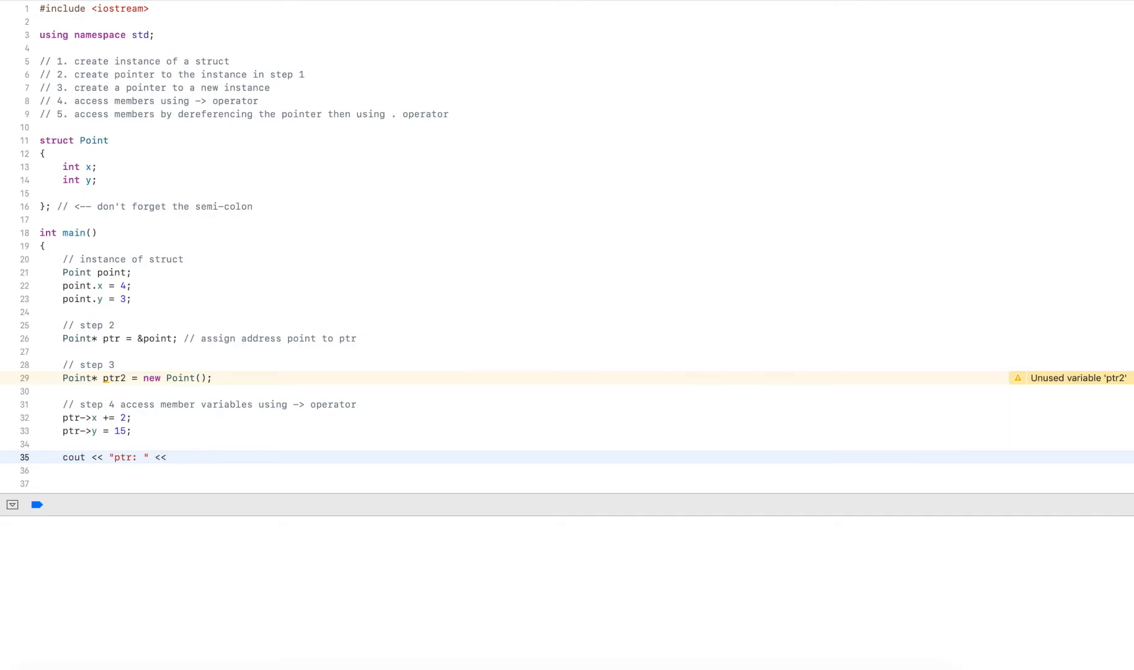
type("ptr-x")
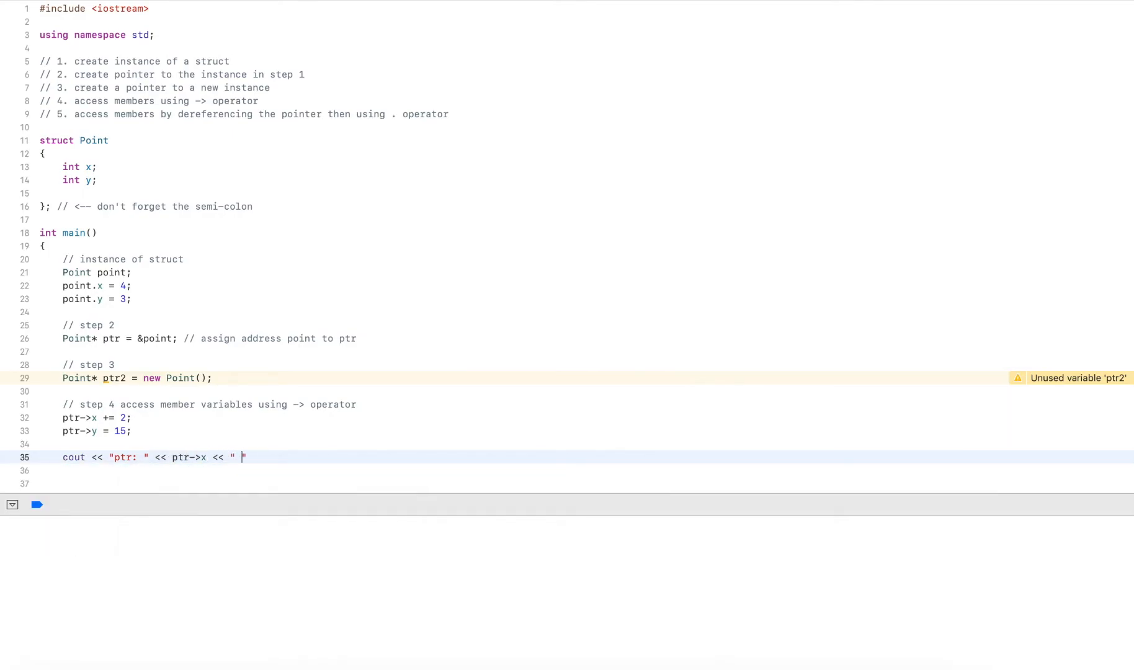
type(",")
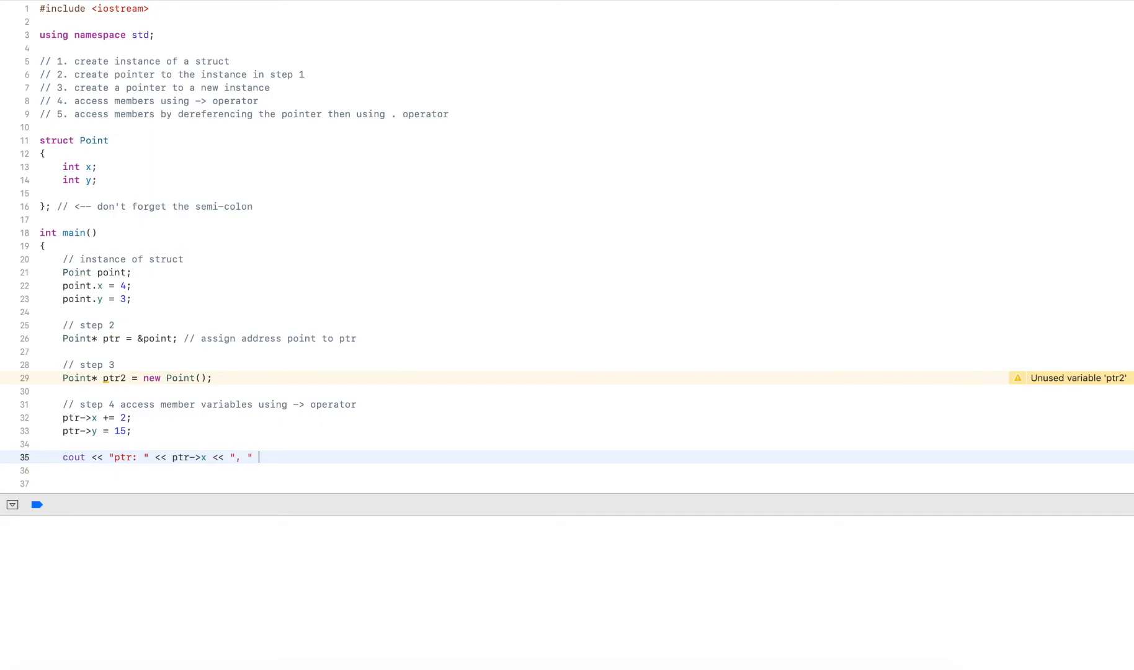
type("<< ptr-")
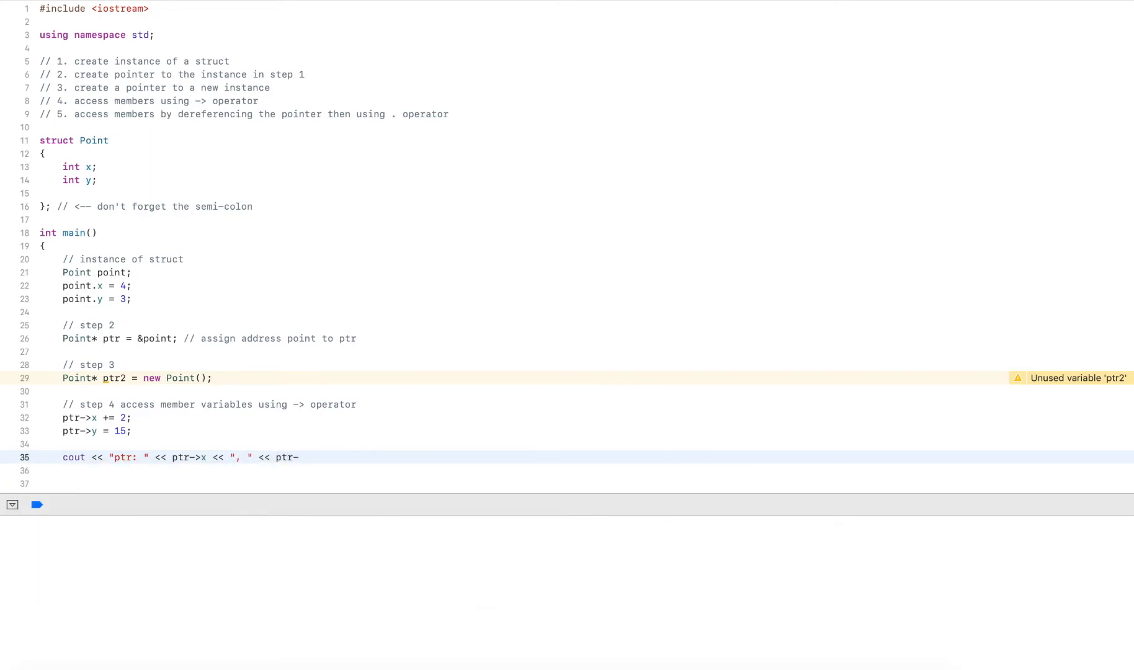
type("y <<")
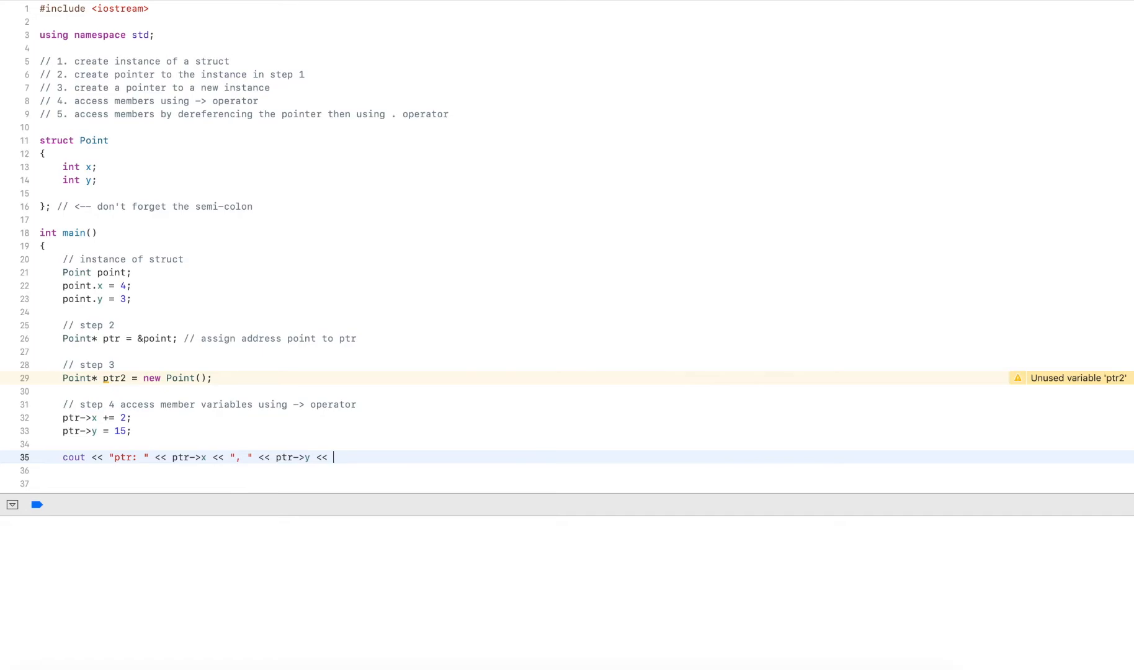
type("endl;")
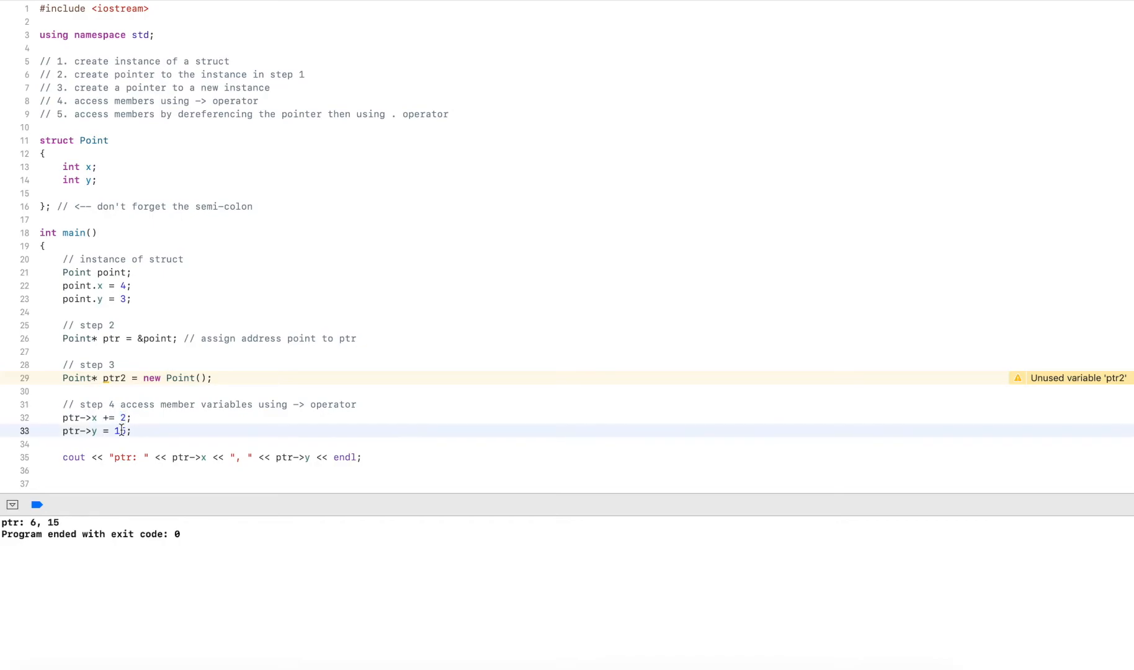
double_click(121, 432)
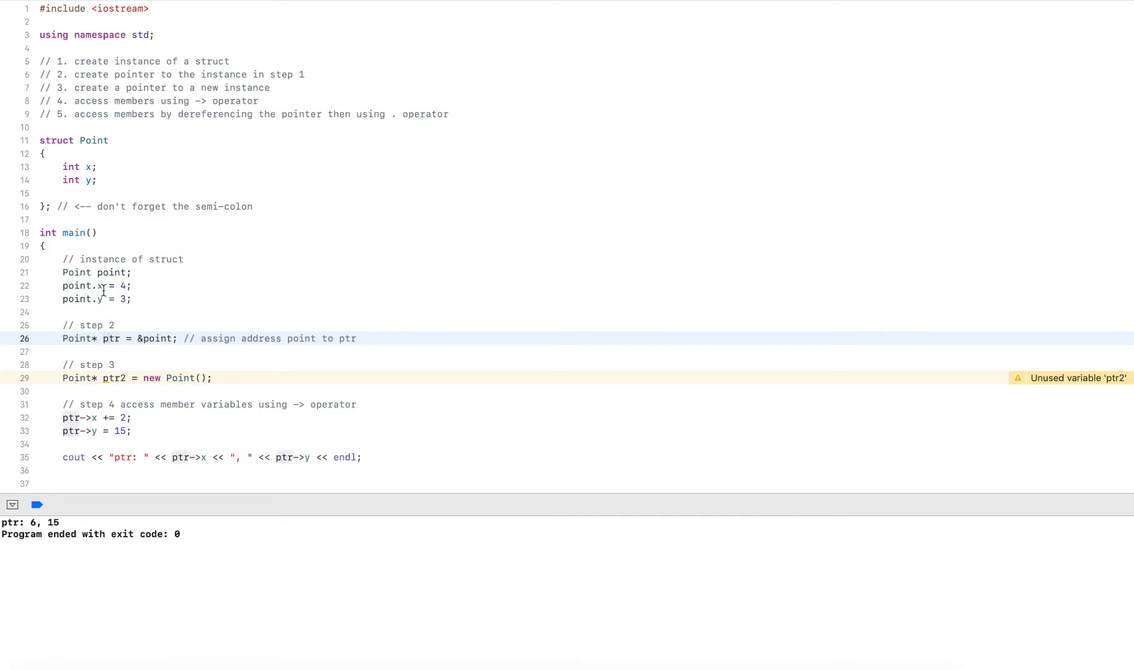
double_click(111, 273)
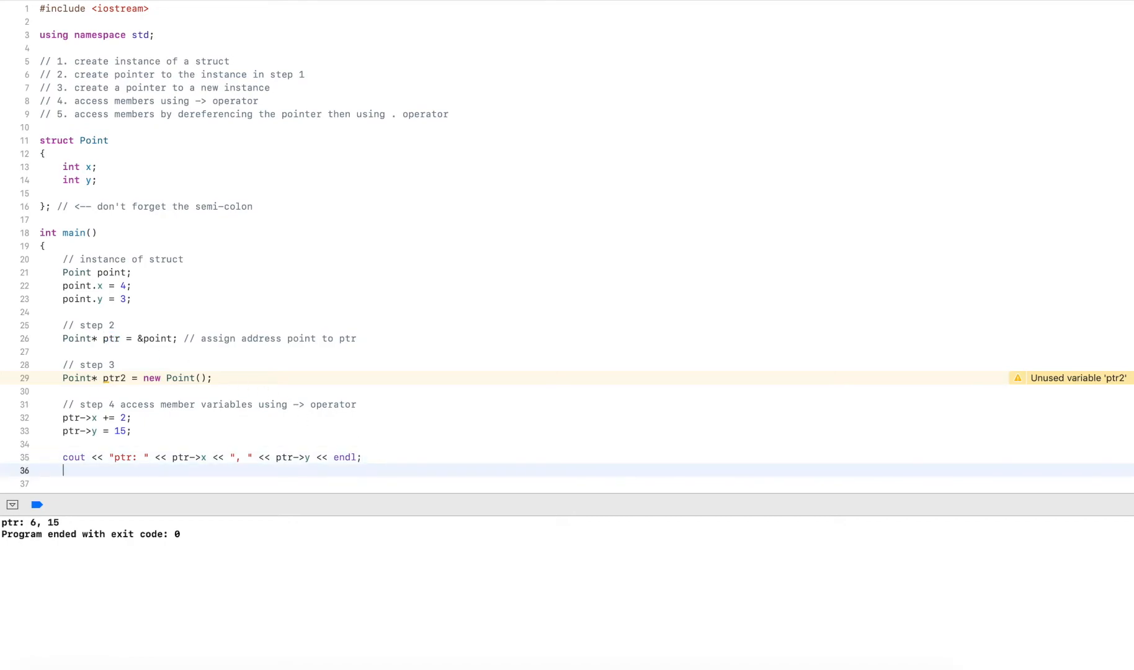
Step: Write cout << "point: " << point.x << ", " << point.y << endl; to print point's values
type("cout << \"")
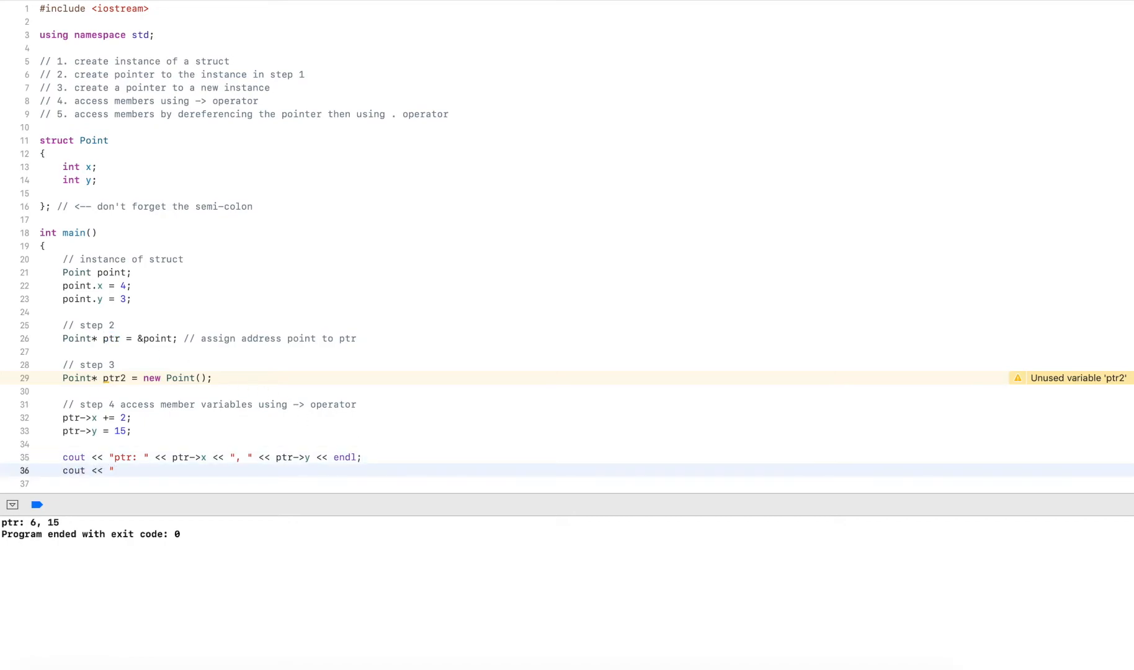
type("point: \" << point.x")
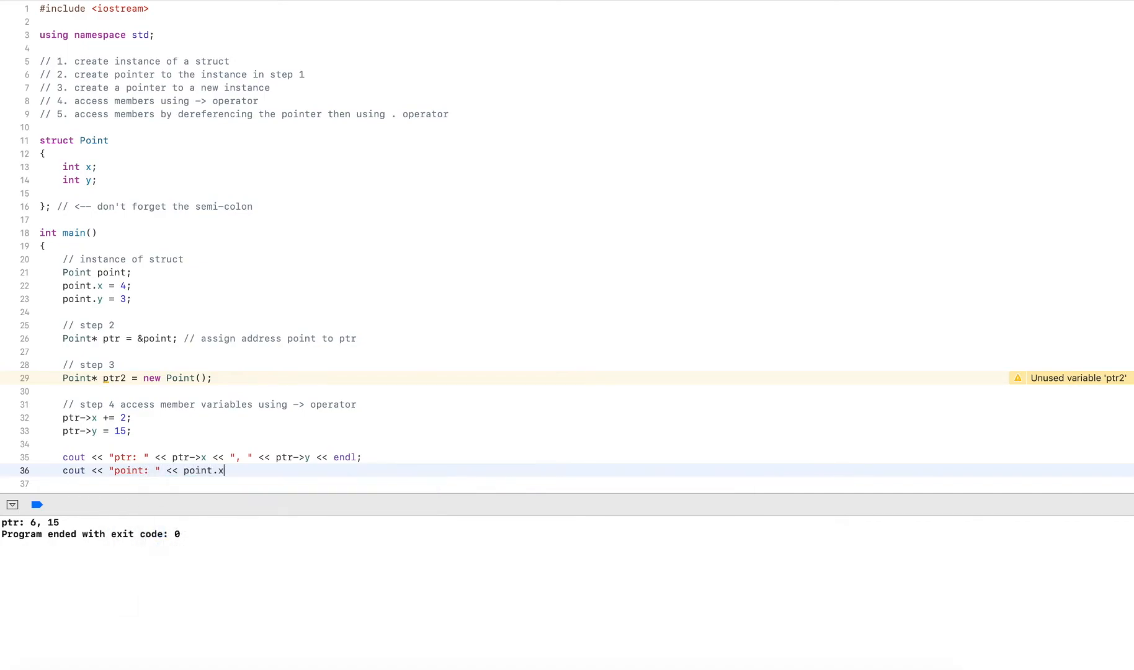
type("\"")
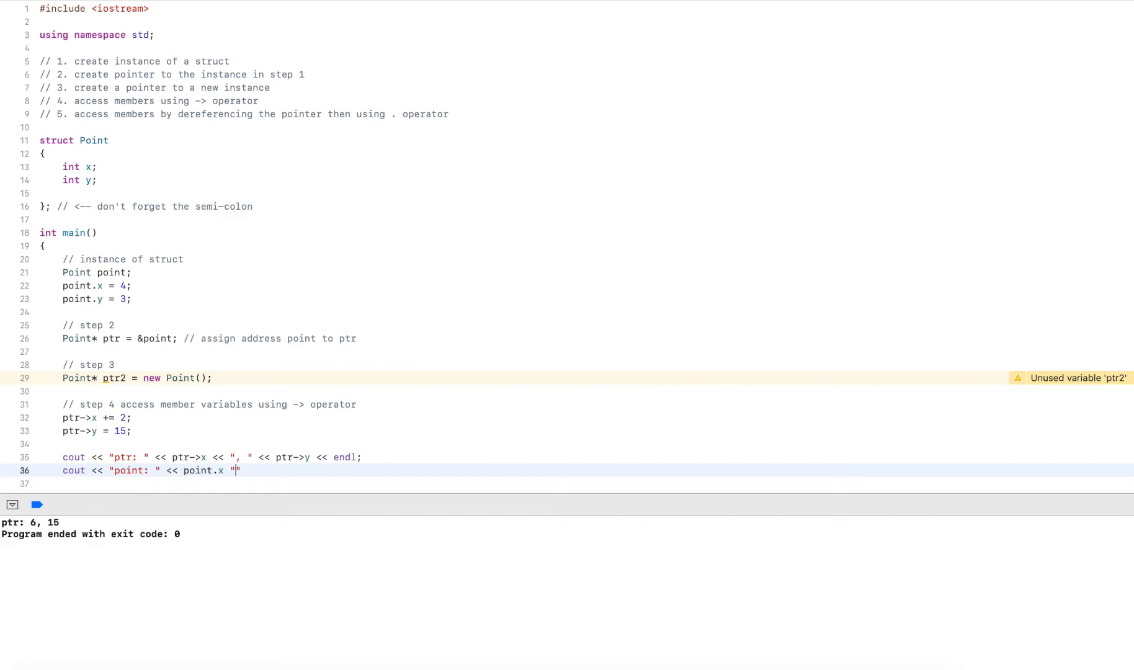
type(", \" <<")
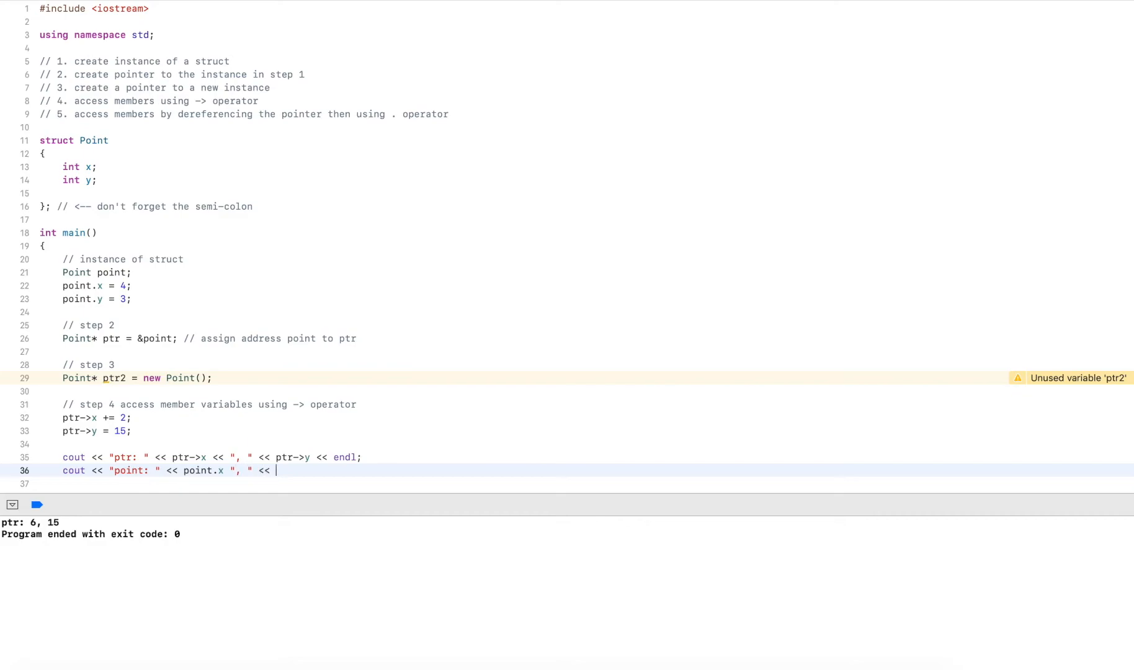
type("point.y << e")
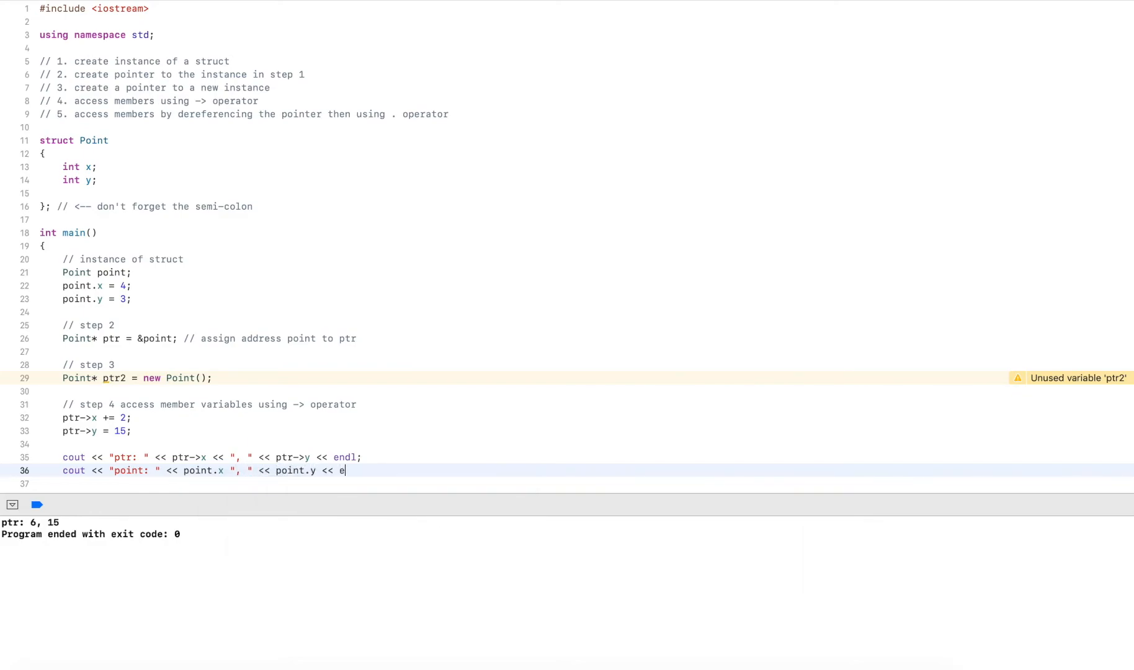
type("ndl;")
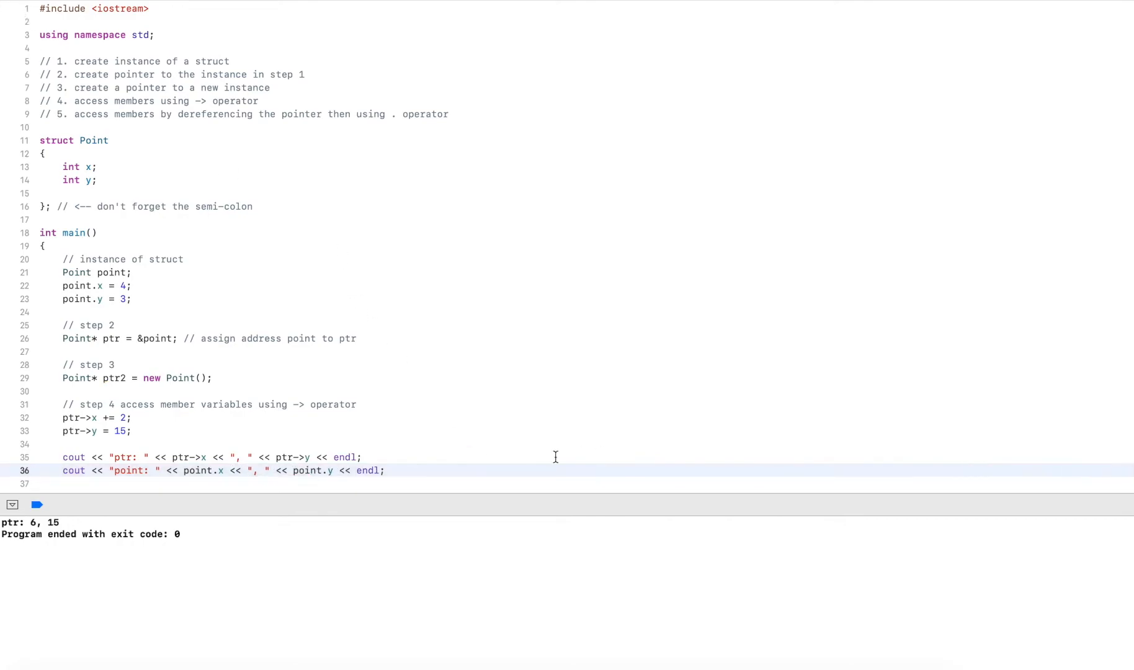
Step: Build and run so the console shows point: 6, 15 under ptr: 6, 15, then start a new line
left_click(36, 503)
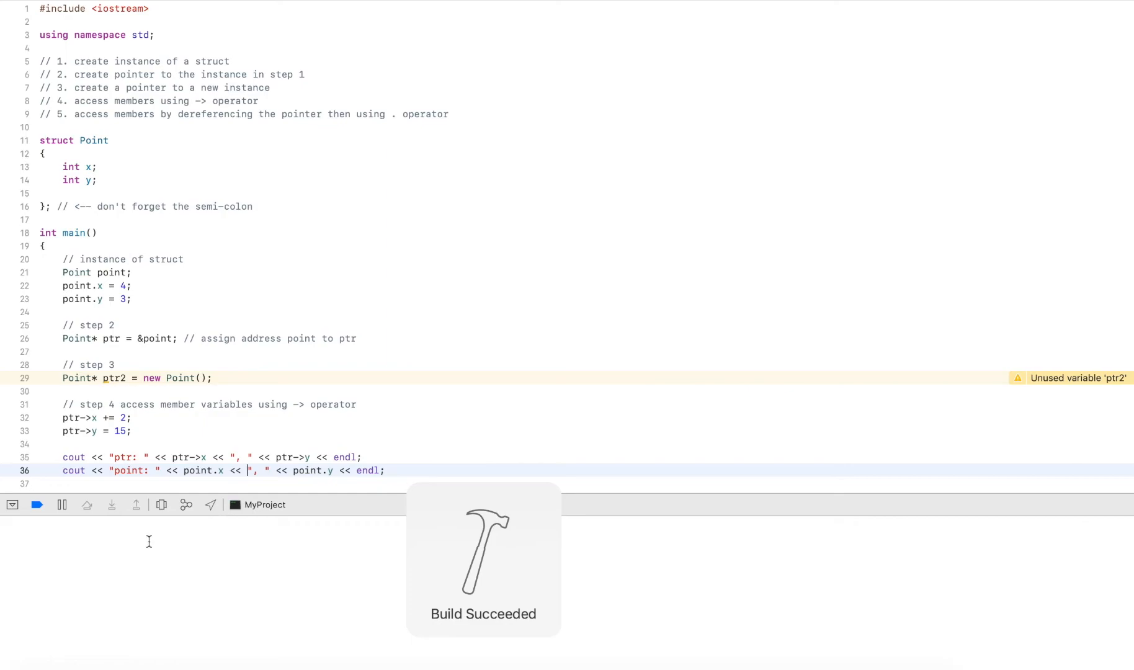
left_click(37, 504)
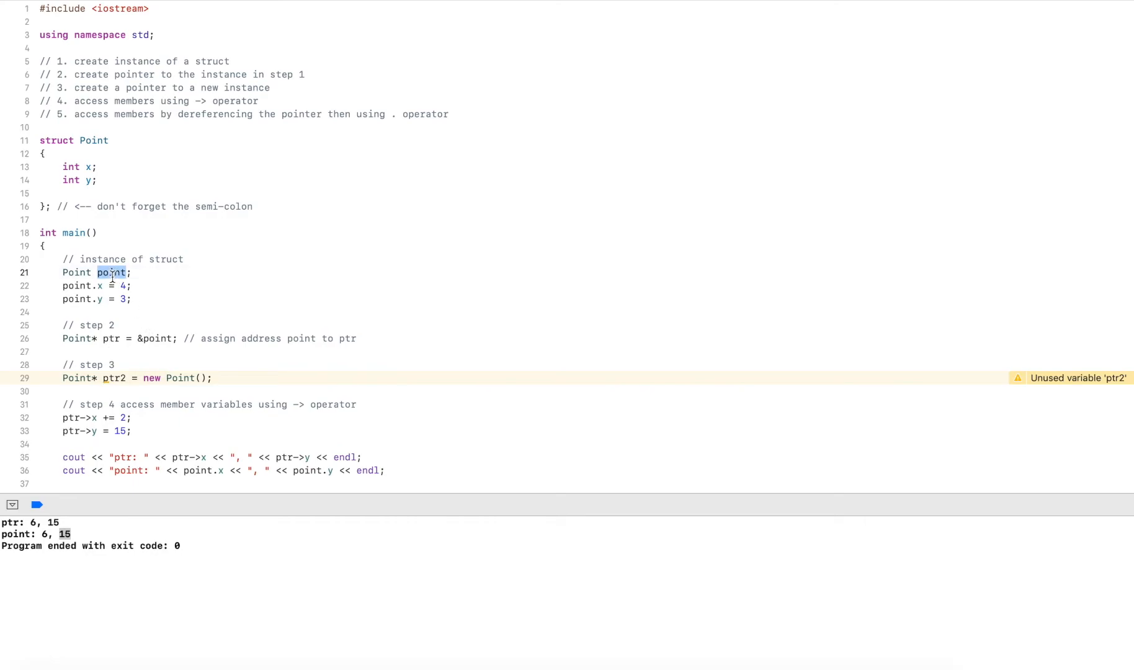
scroll("down", 3)
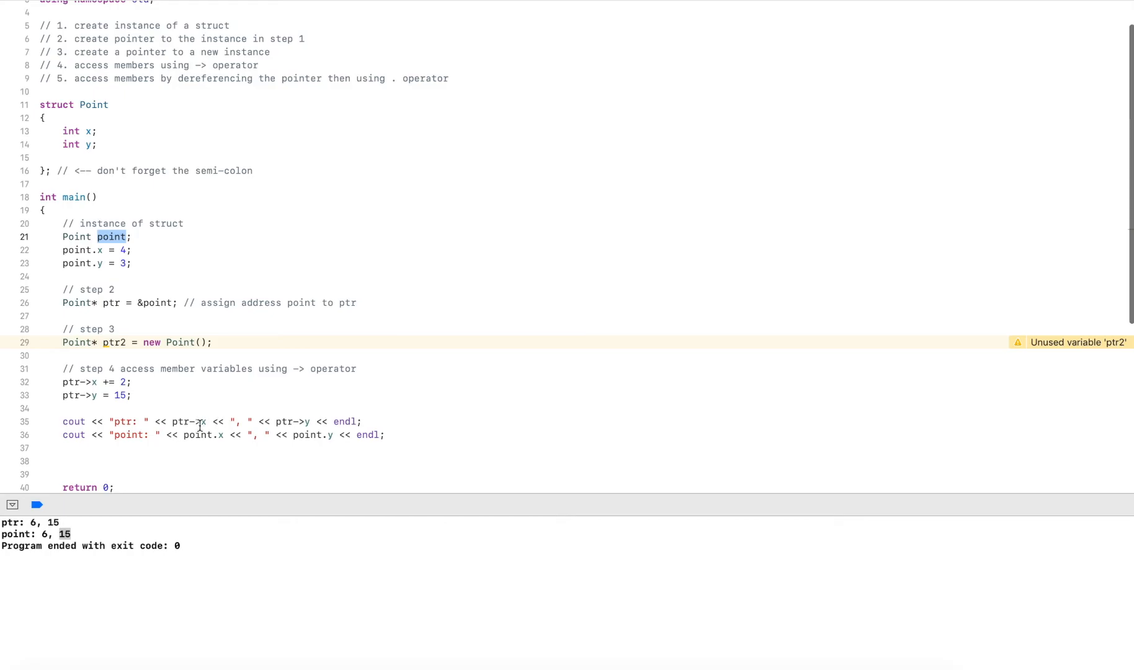
left_click(198, 422)
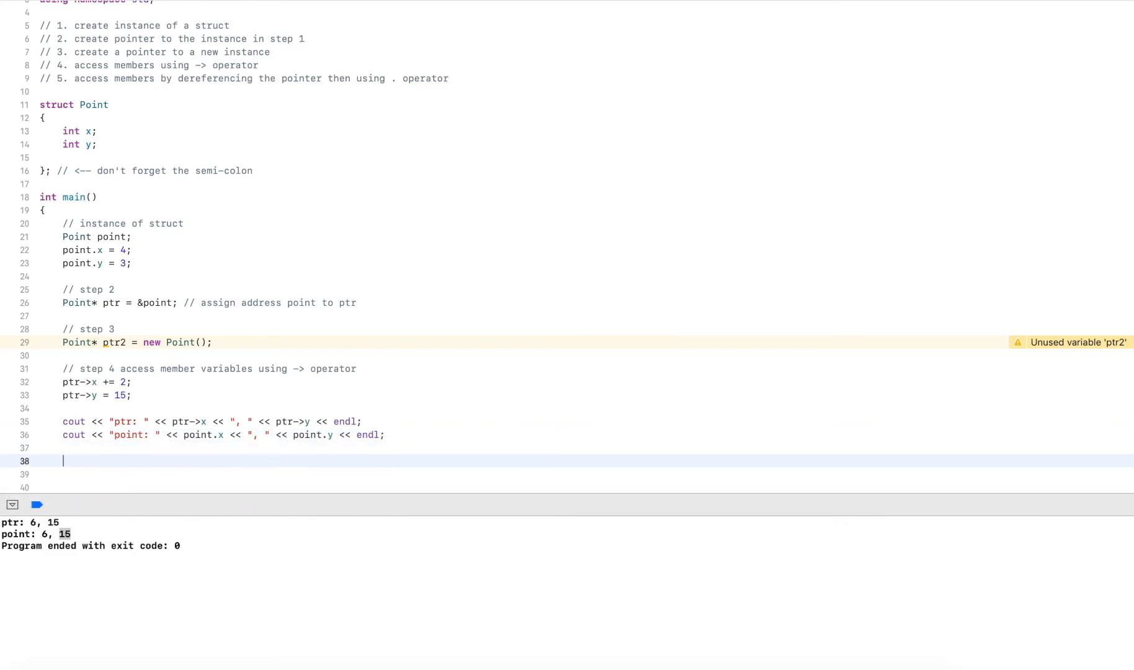
Step: Add a step 5 comment and write '(*ptr).x = 8;' dereferencing the pointer
type("// st3")
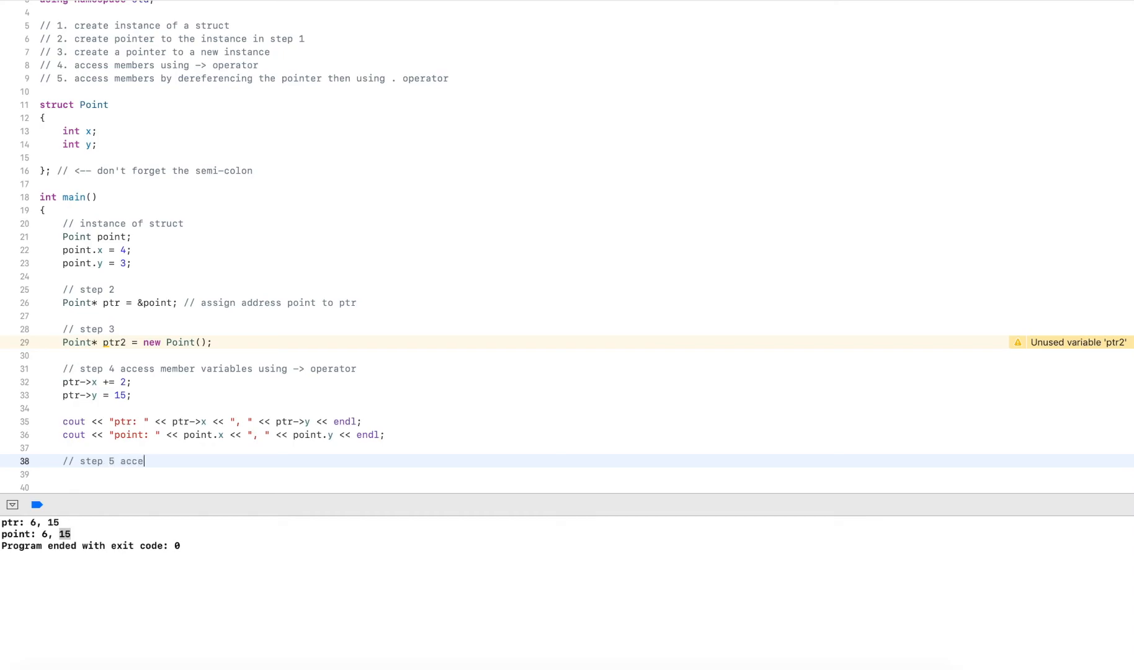
type("ss member variables")
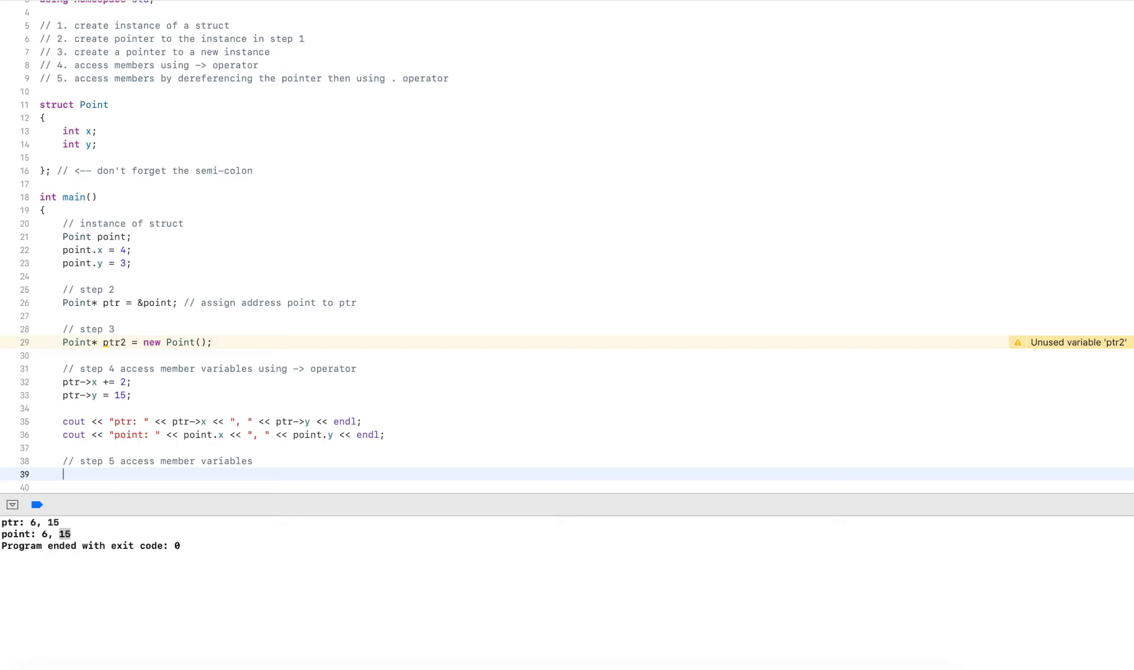
type("(")
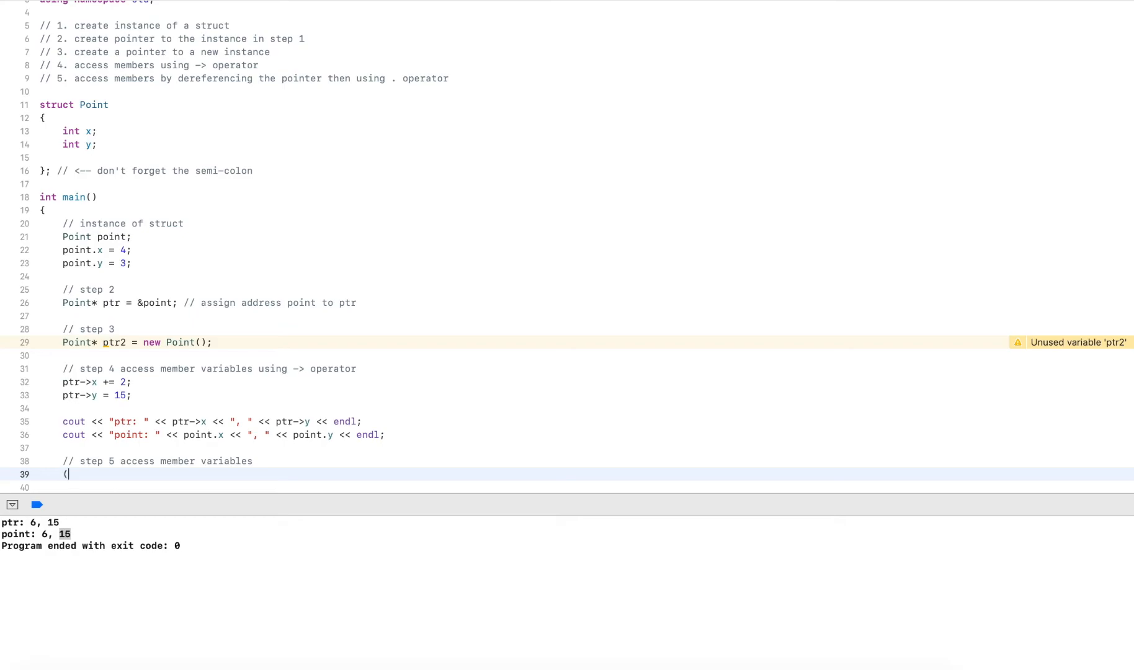
type("*")
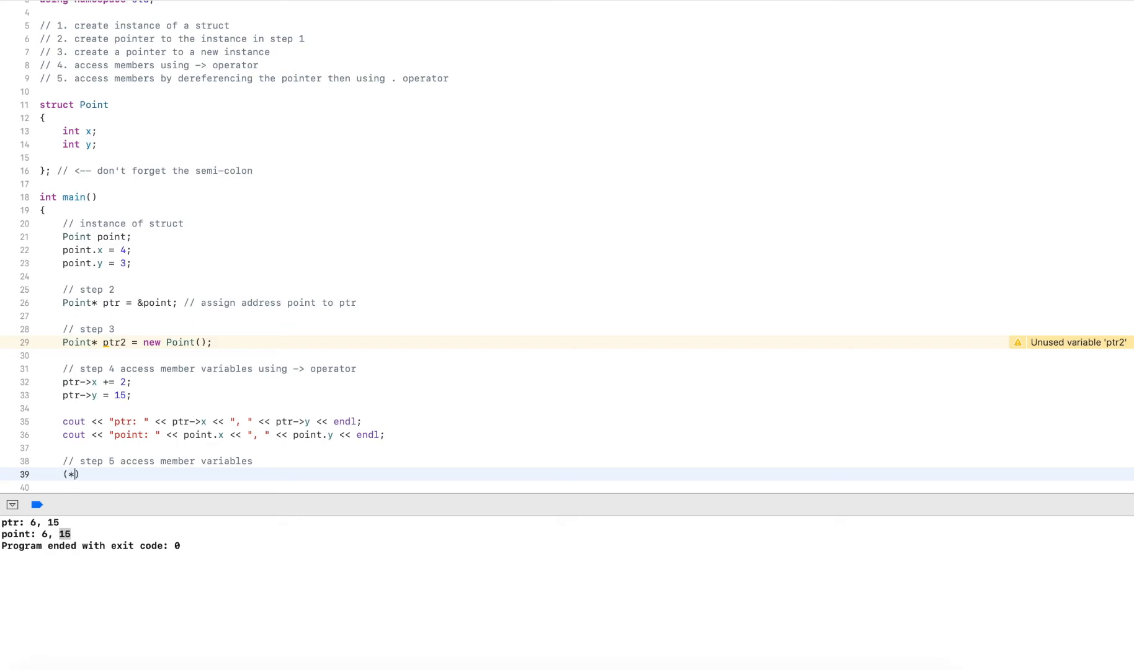
type("ptr")
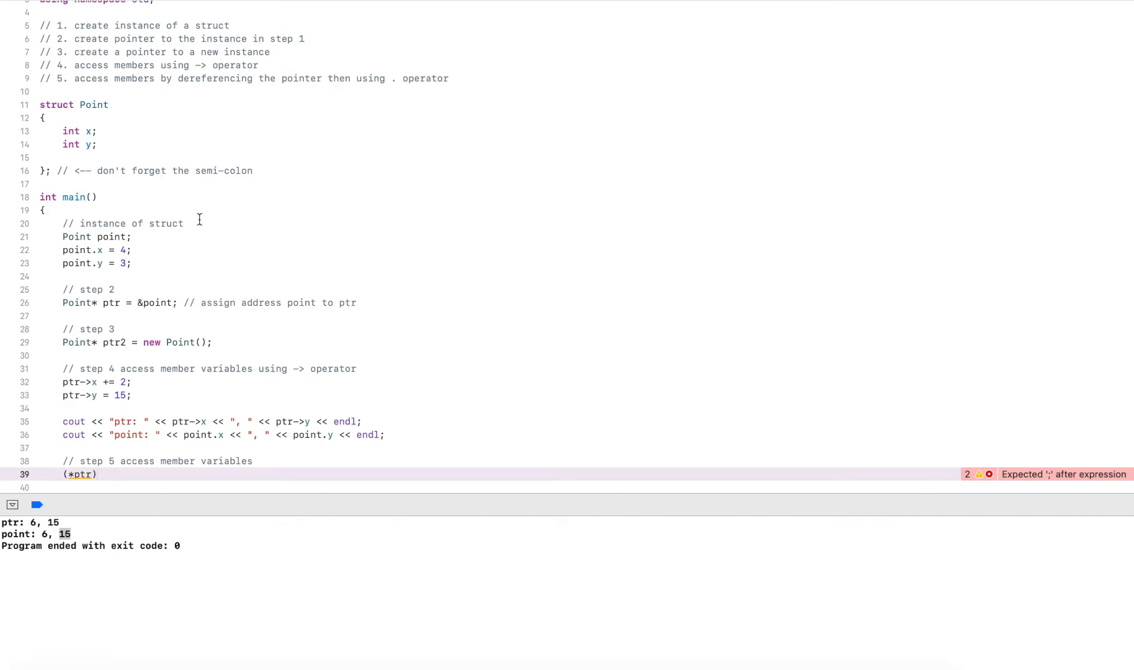
mouse_move(115, 238)
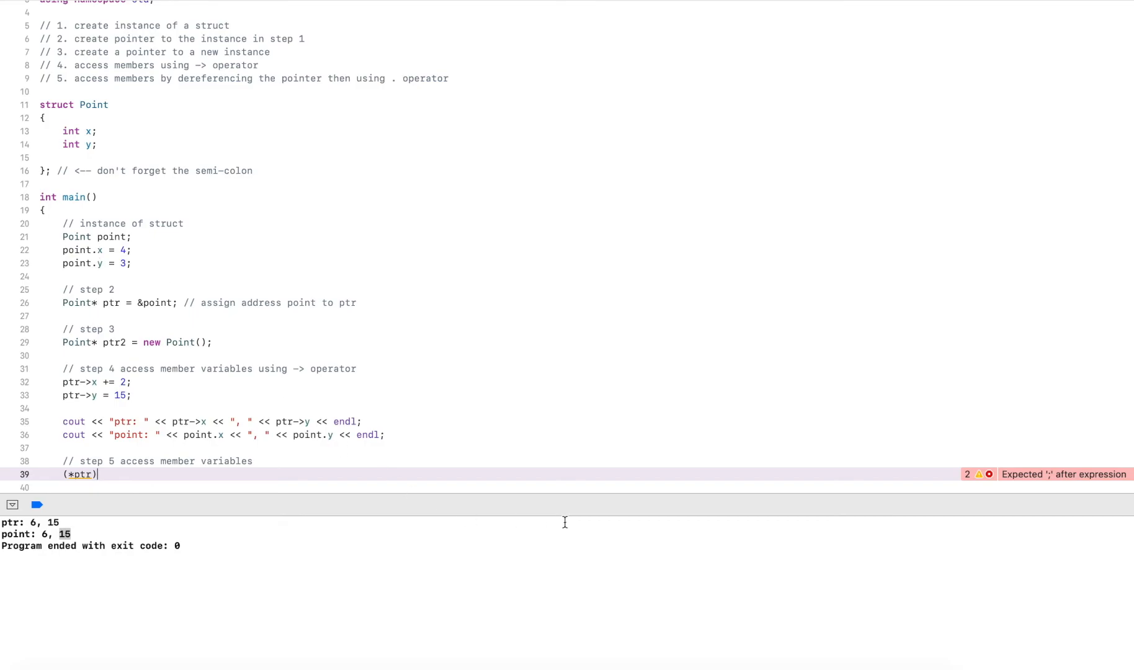
type(".x")
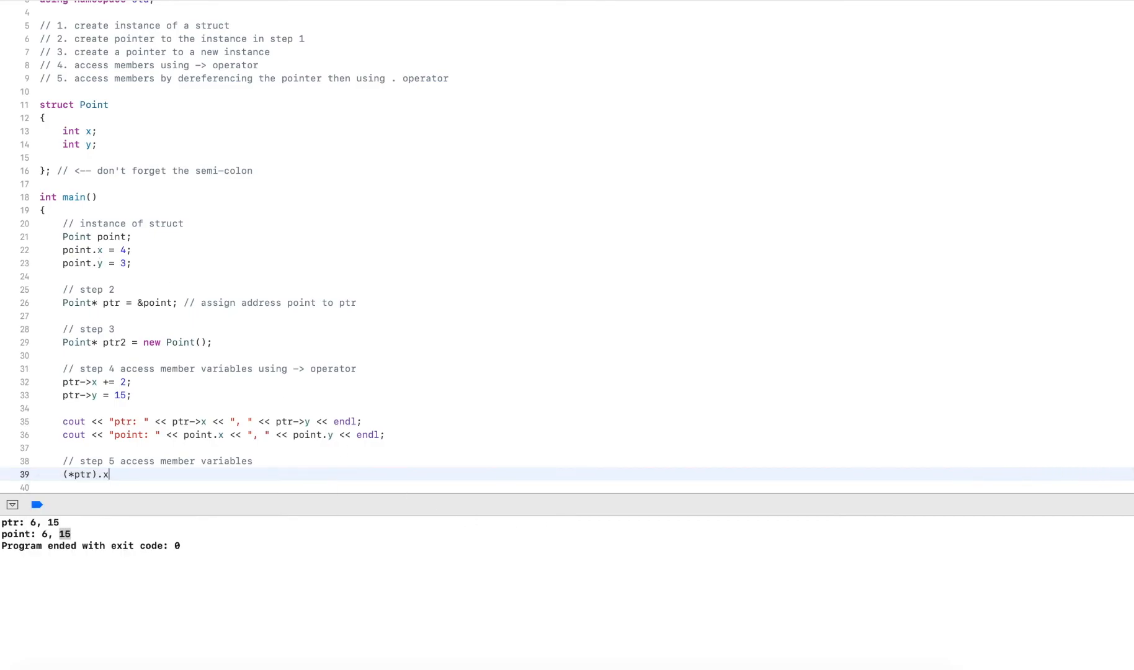
type("=")
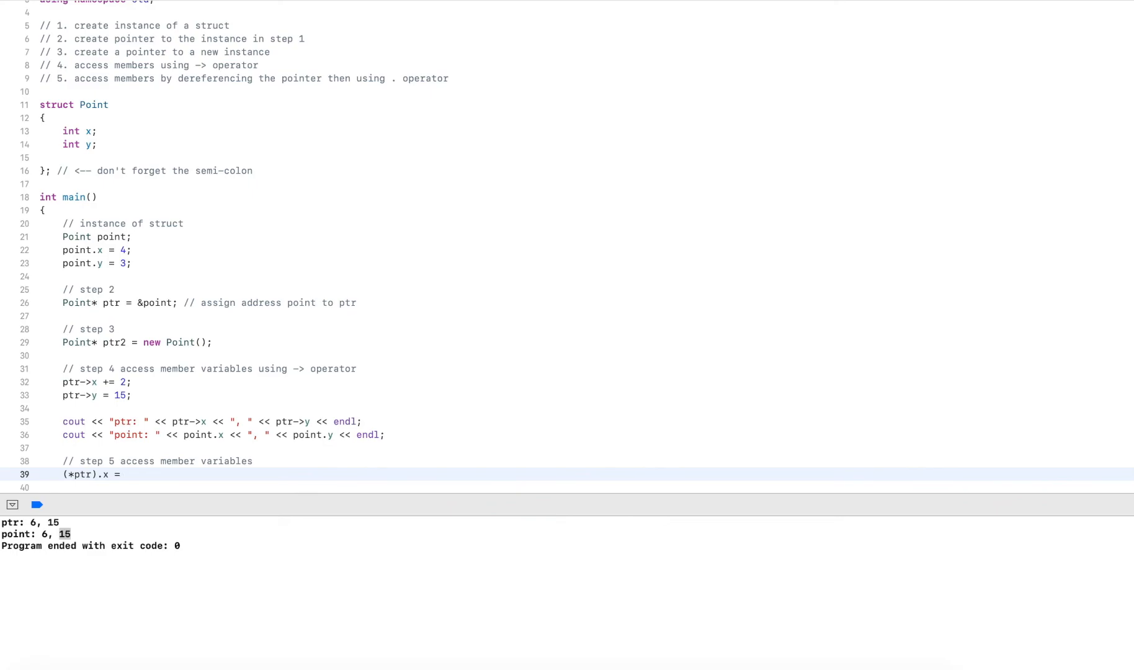
type("8;")
left_click(585, 488)
type("(*")
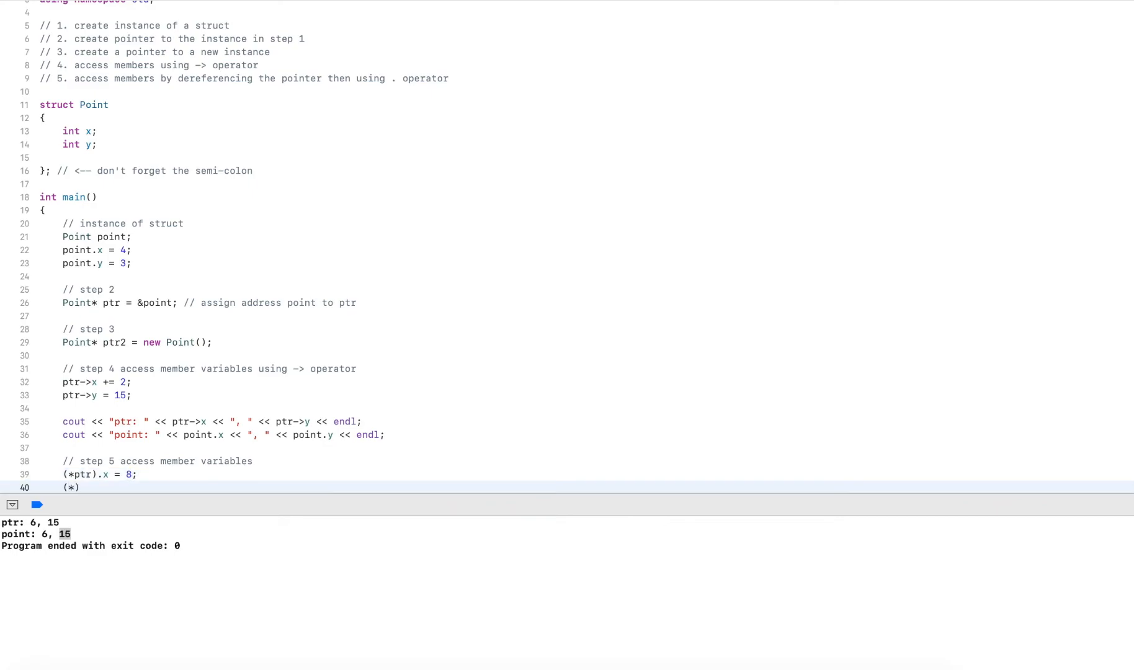
Step: Write '(*ptr).y *= 2;' to double y through the dereferenced pointer
type("ptr")
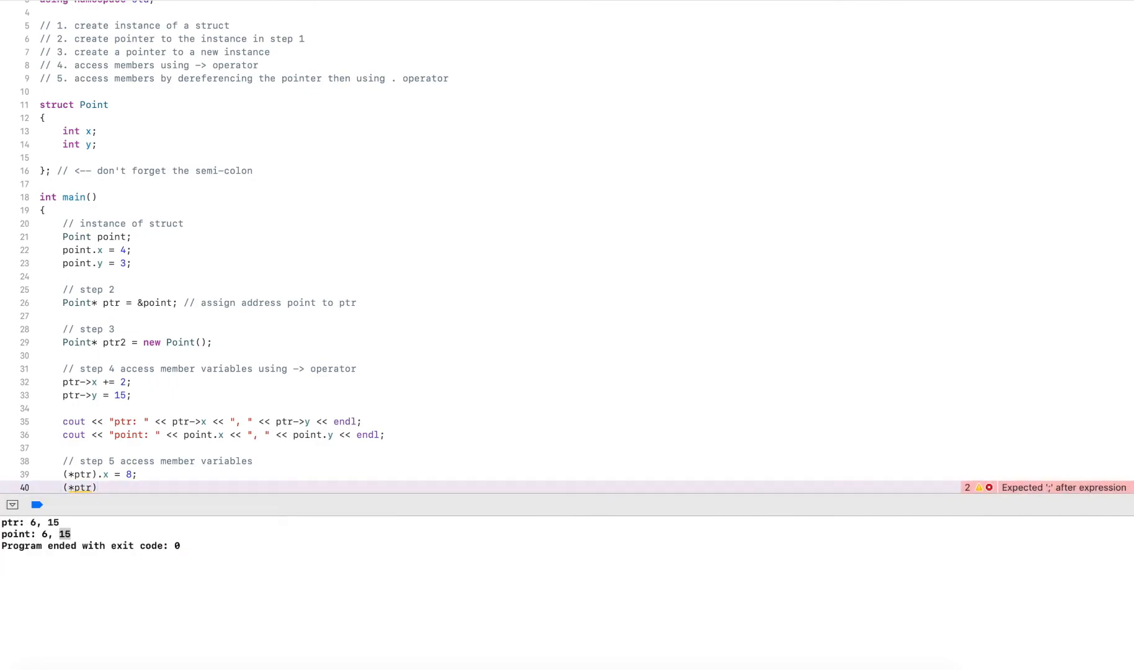
type(".y")
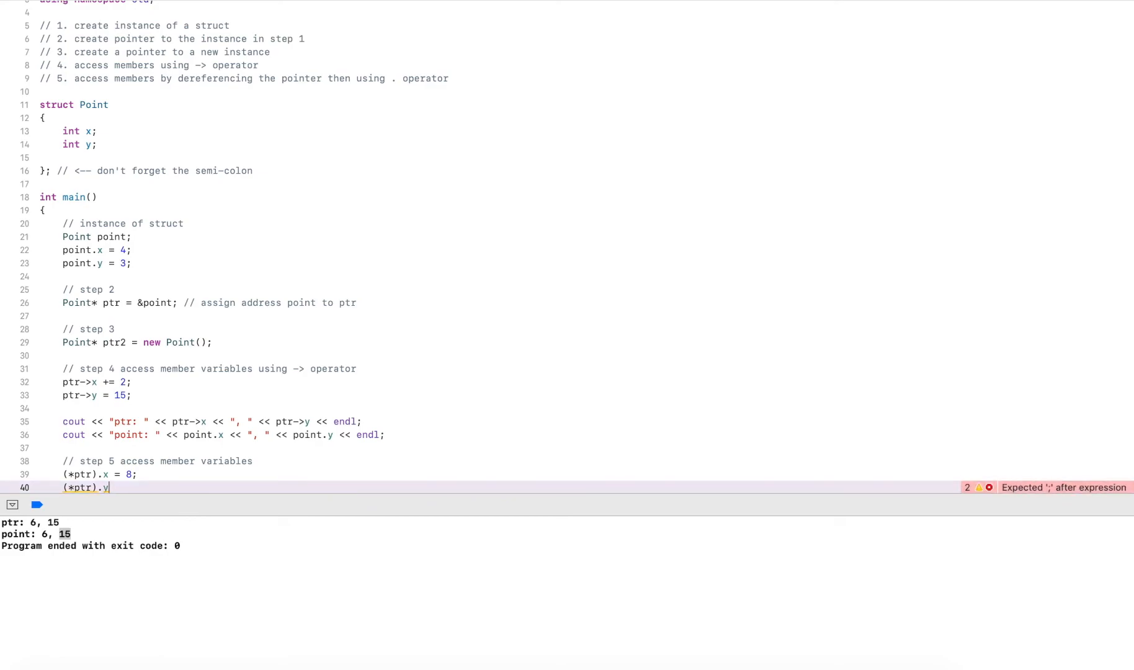
type("*")
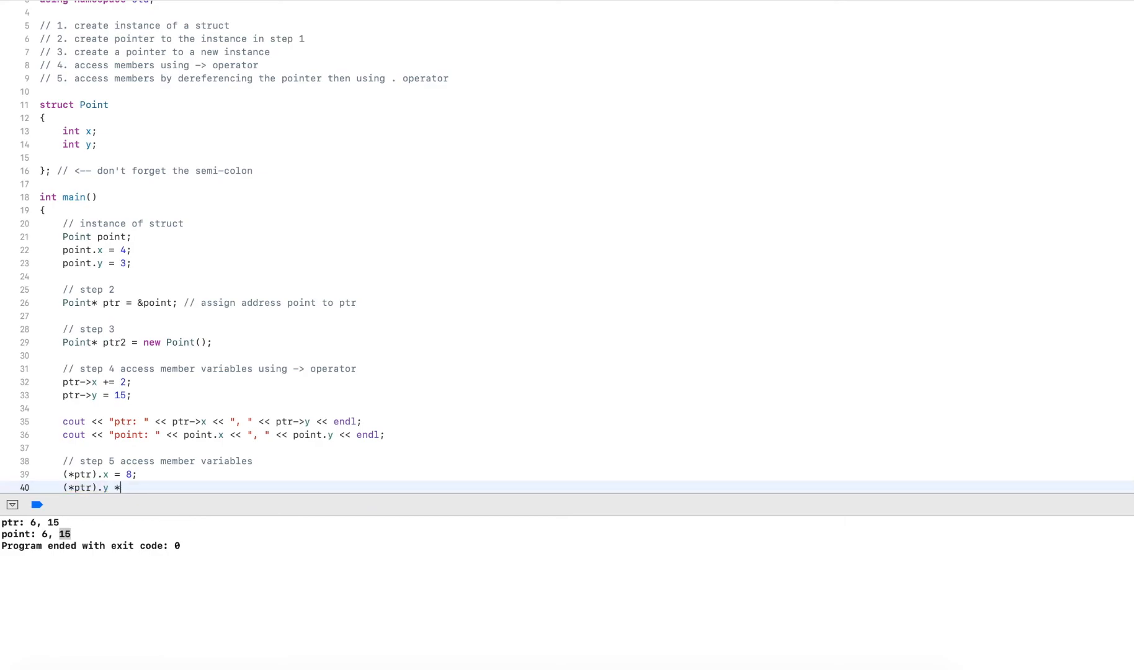
type("= 2;")
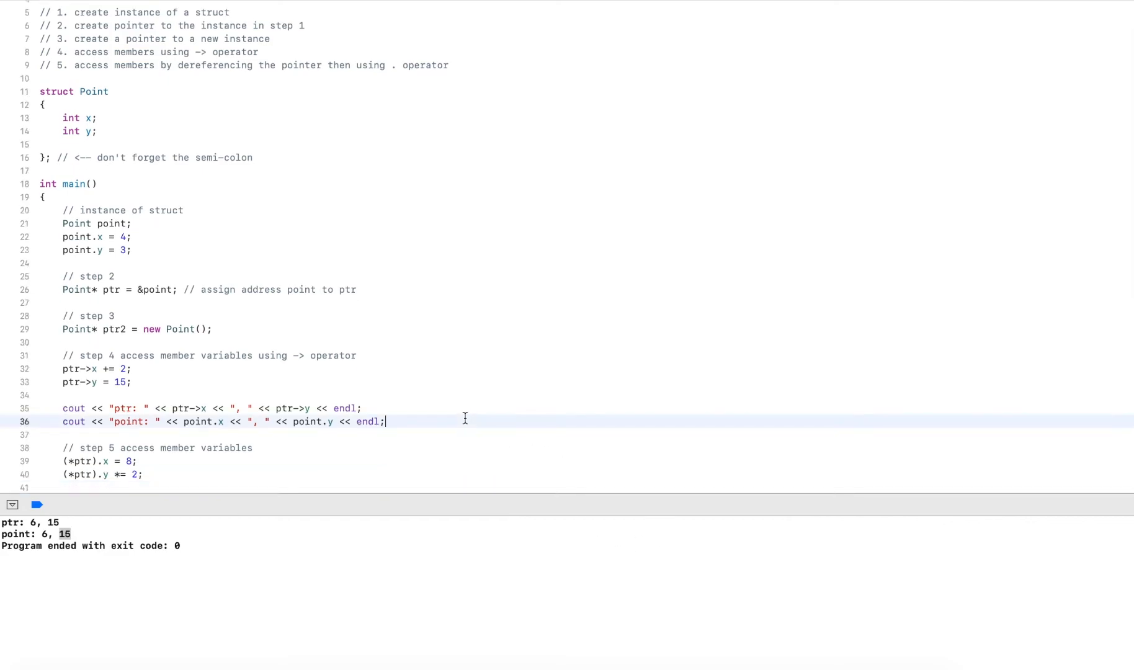
Step: Paste the point cout line after step 5 and run, printing point: 8, 30
type("cout << \"point: \" << point.x << \", \" << point.y << endl;")
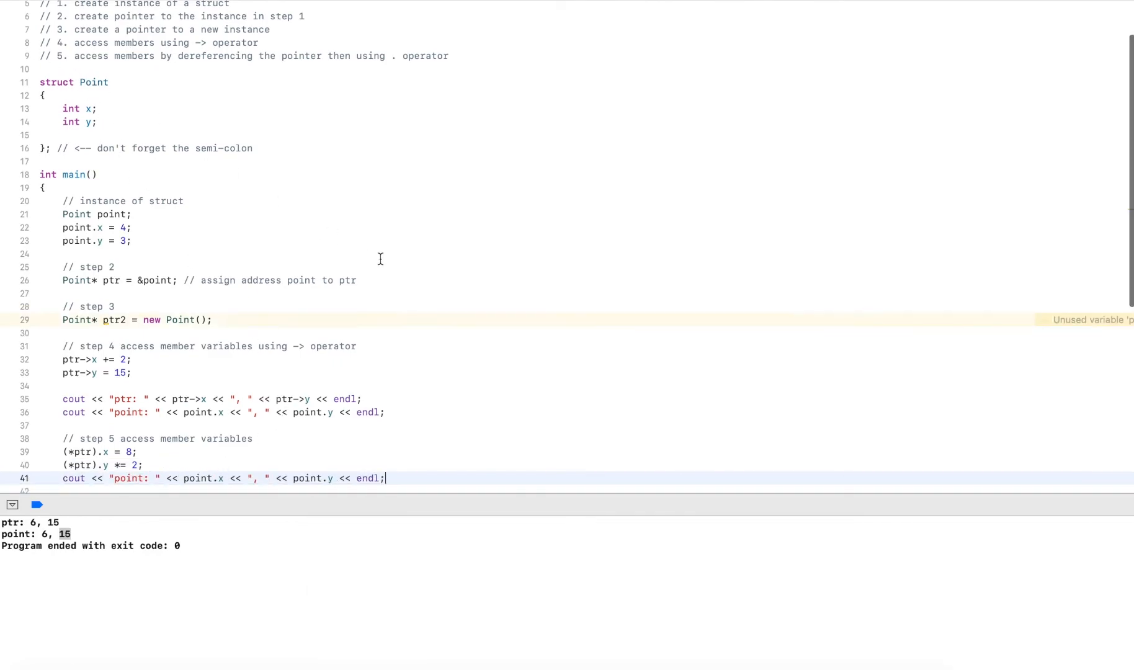
left_click(37, 504)
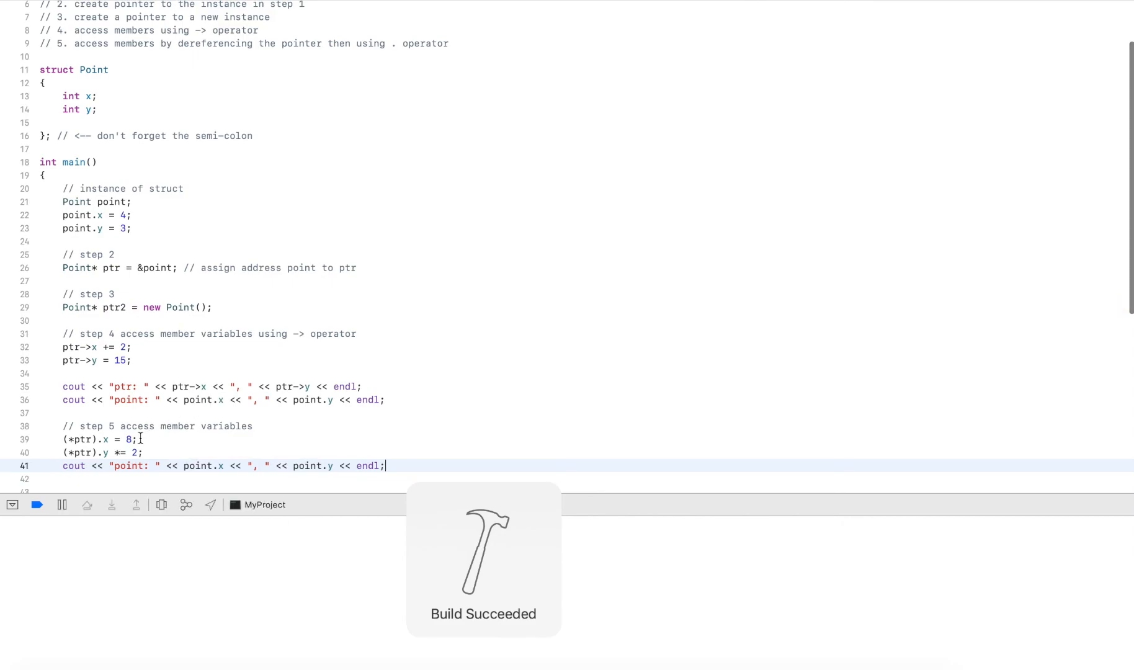
left_click(37, 504)
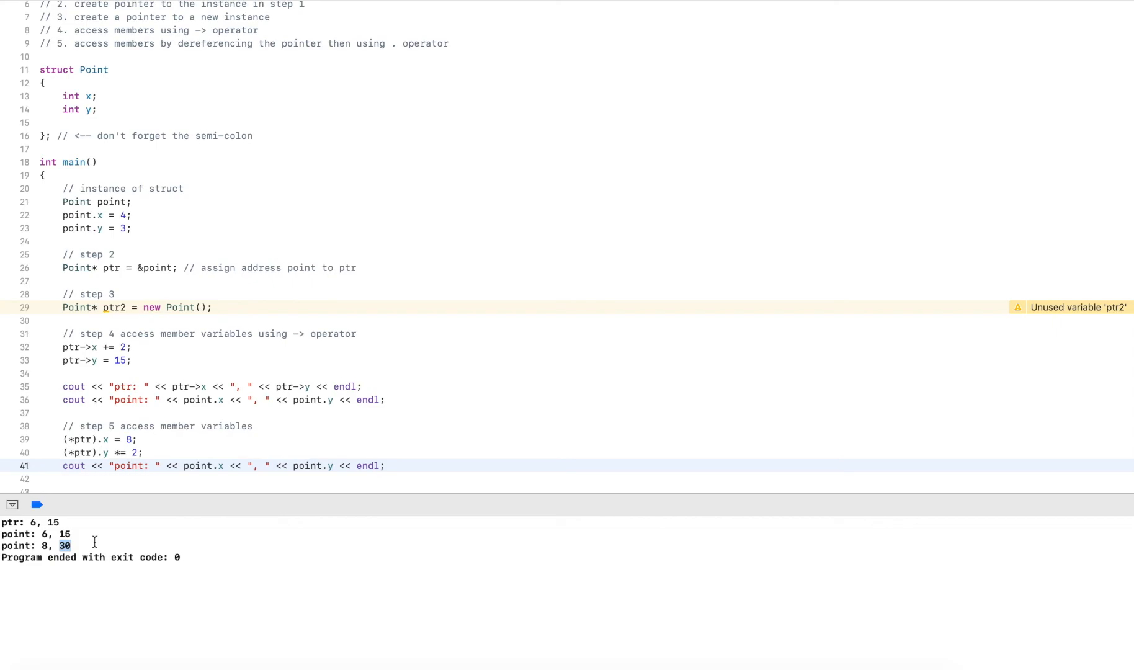
mouse_move(56, 545)
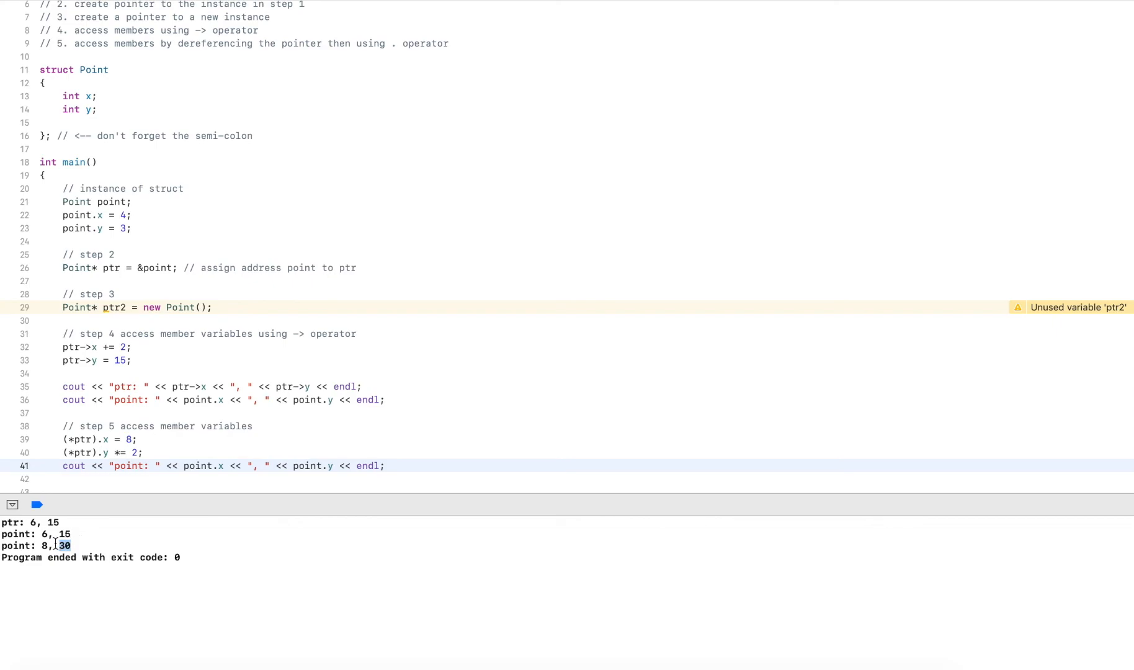